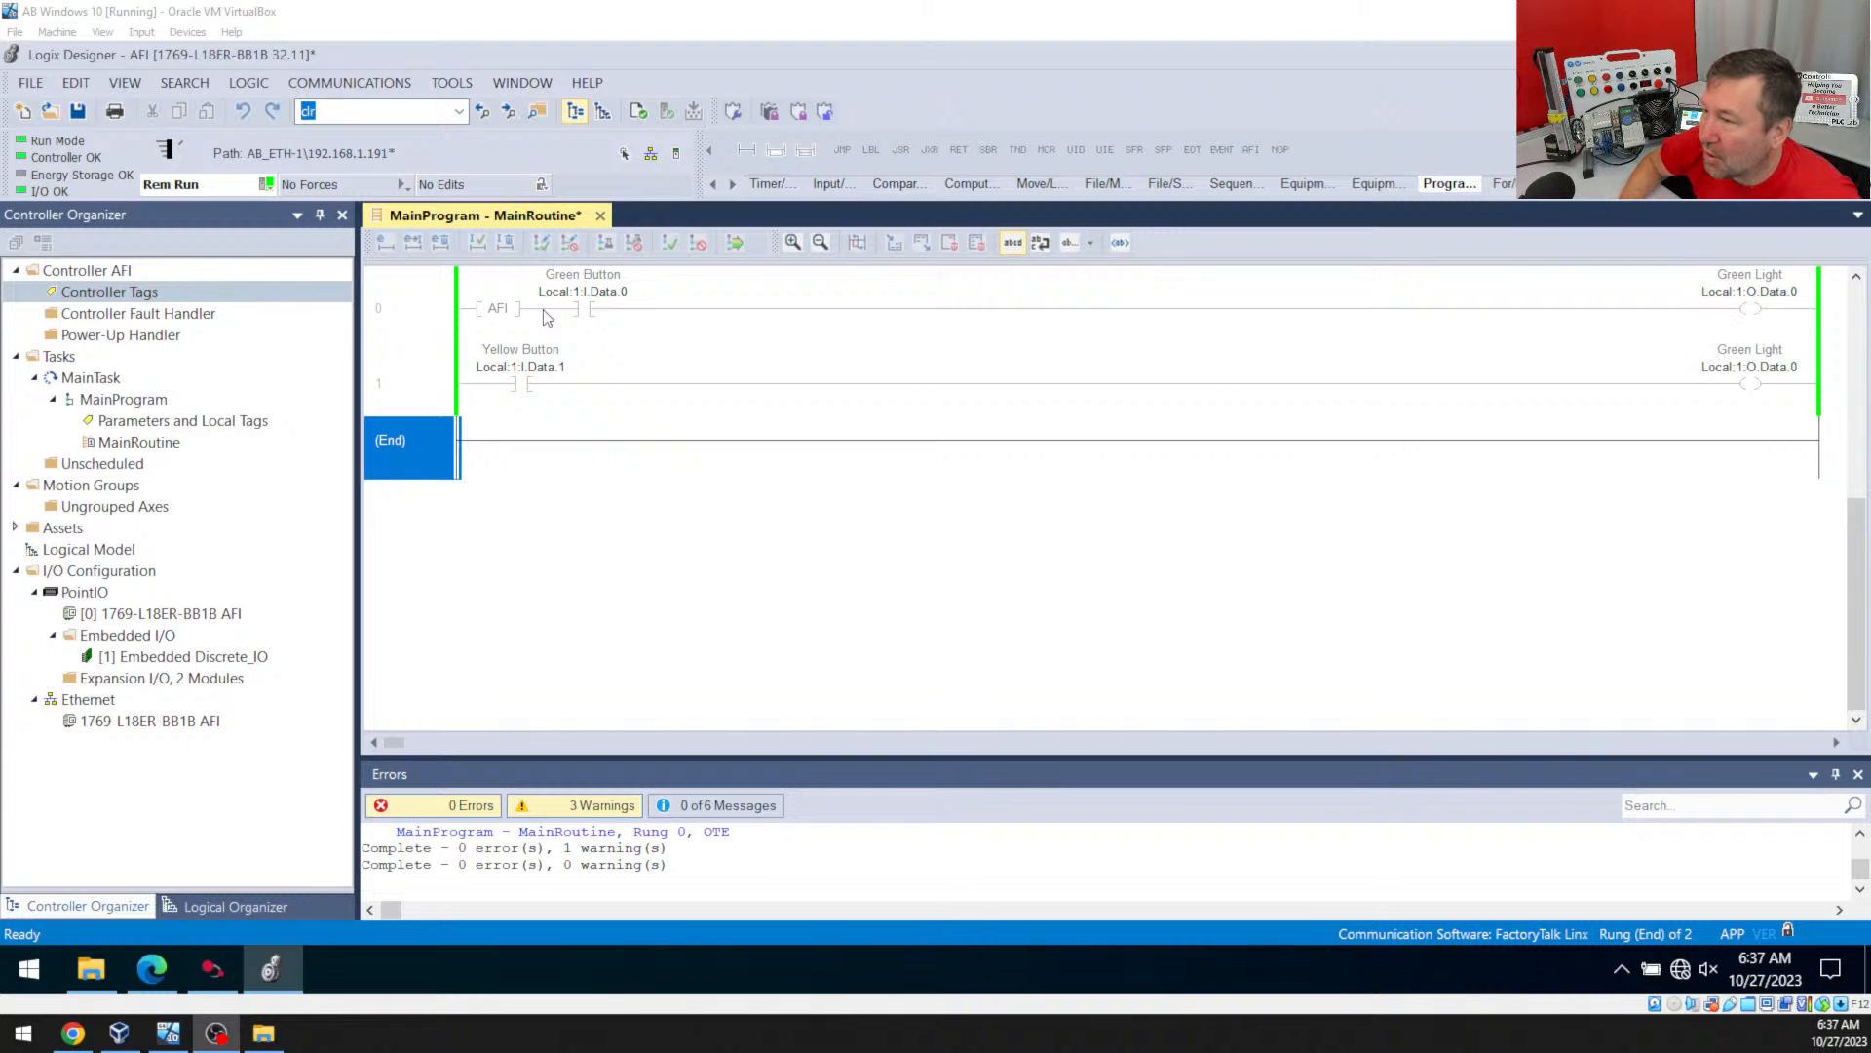
pyautogui.moveTo(580, 165)
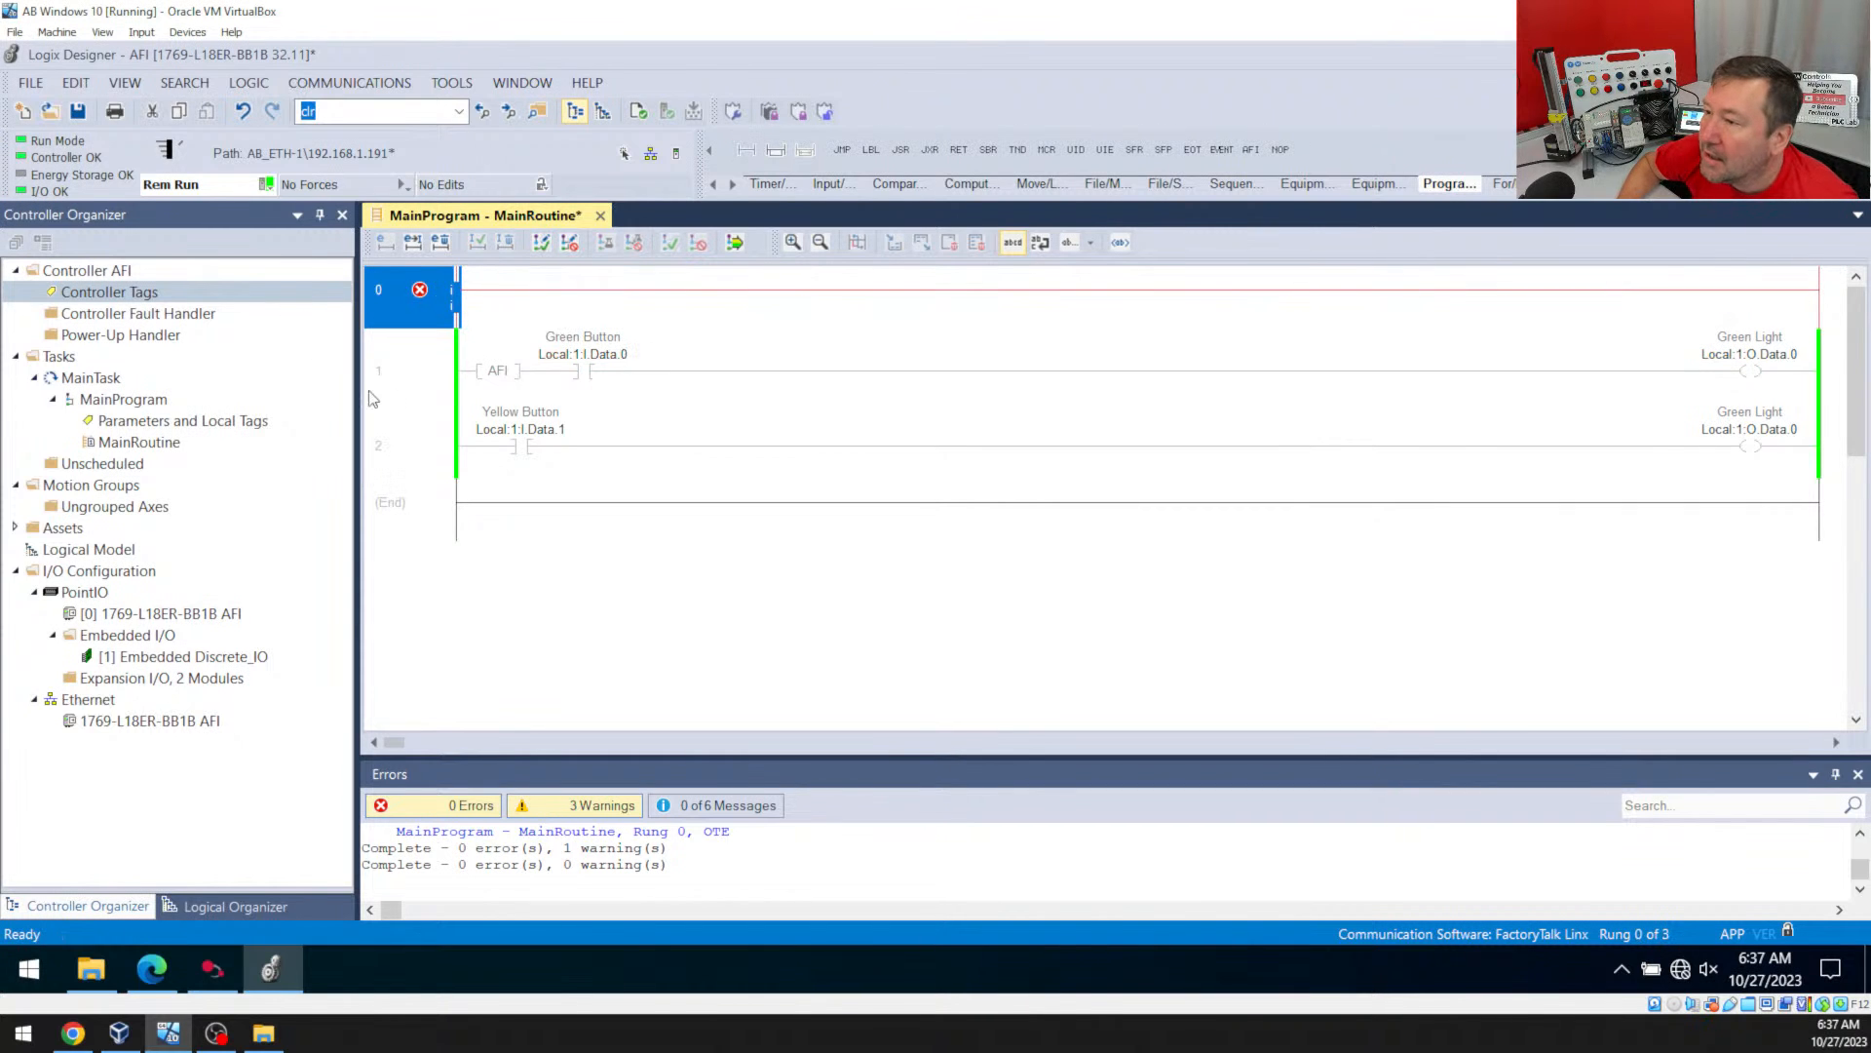
pyautogui.moveTo(787, 169)
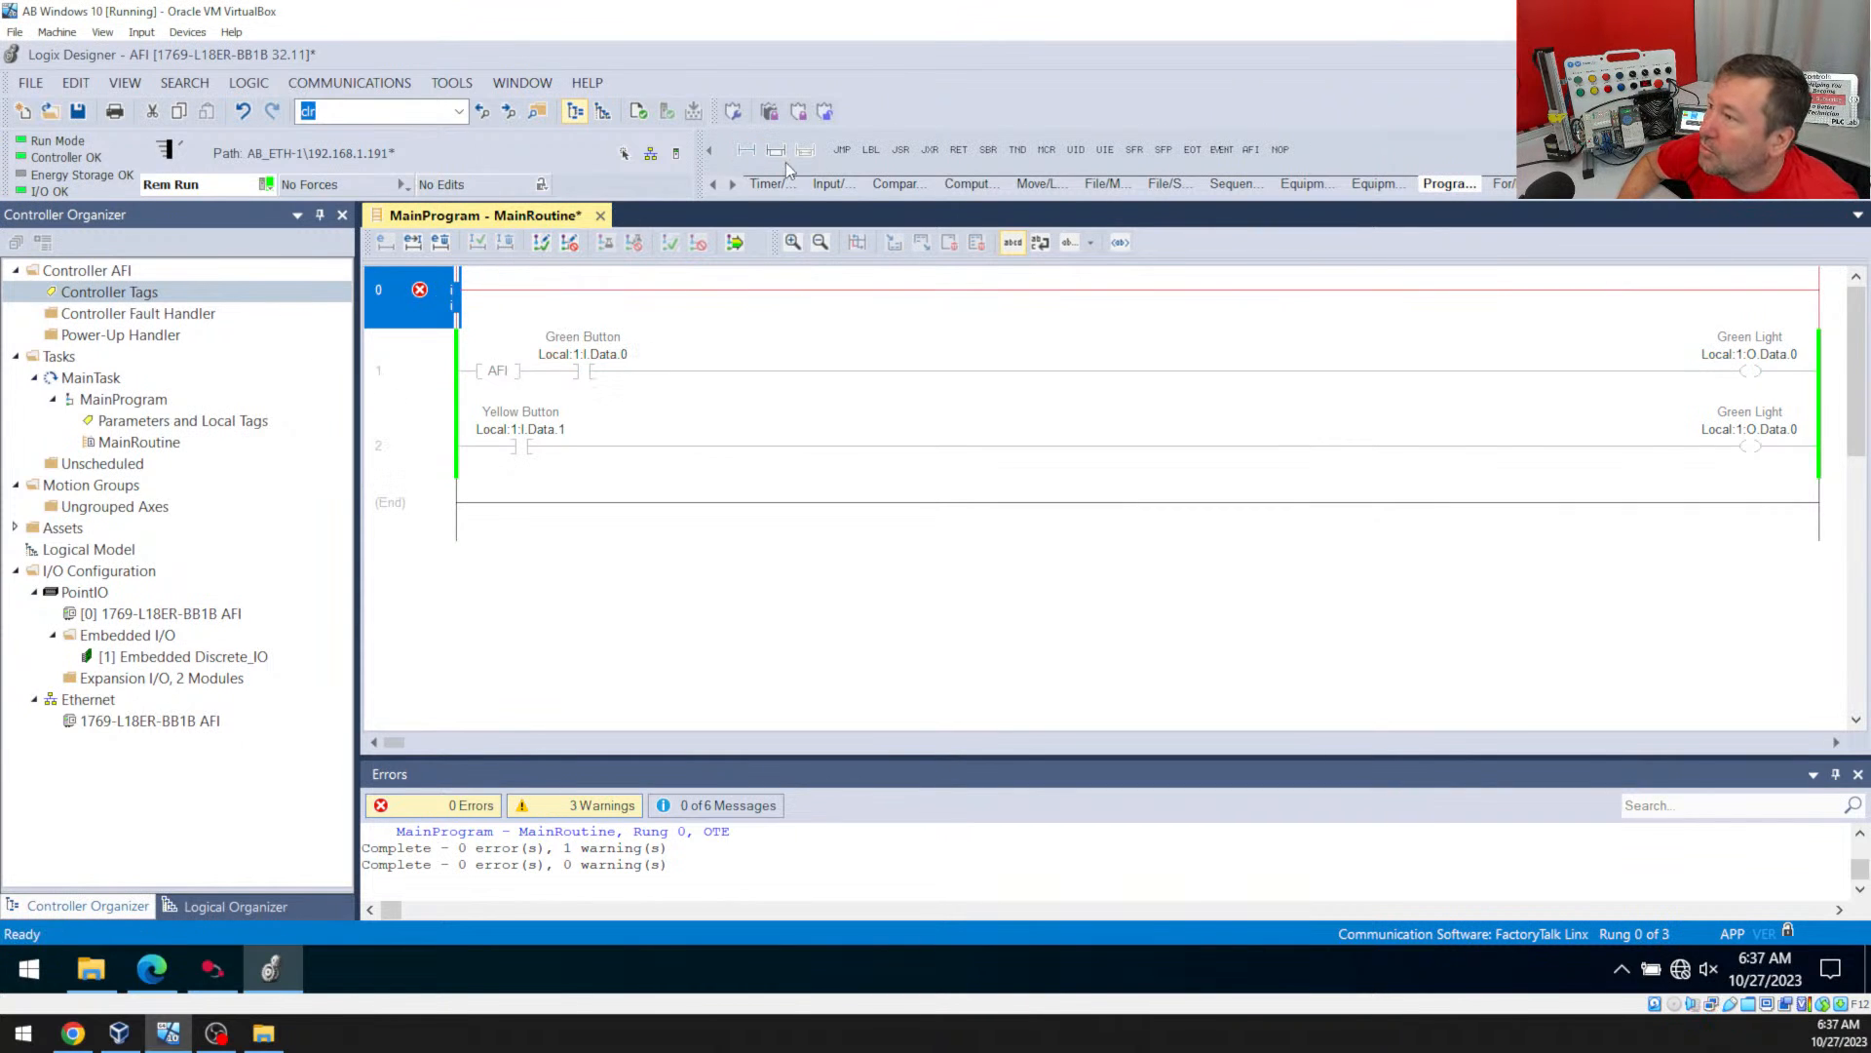
# Page through the instruction toolbar groups back to the Program Control instructions
pyautogui.click(714, 182)
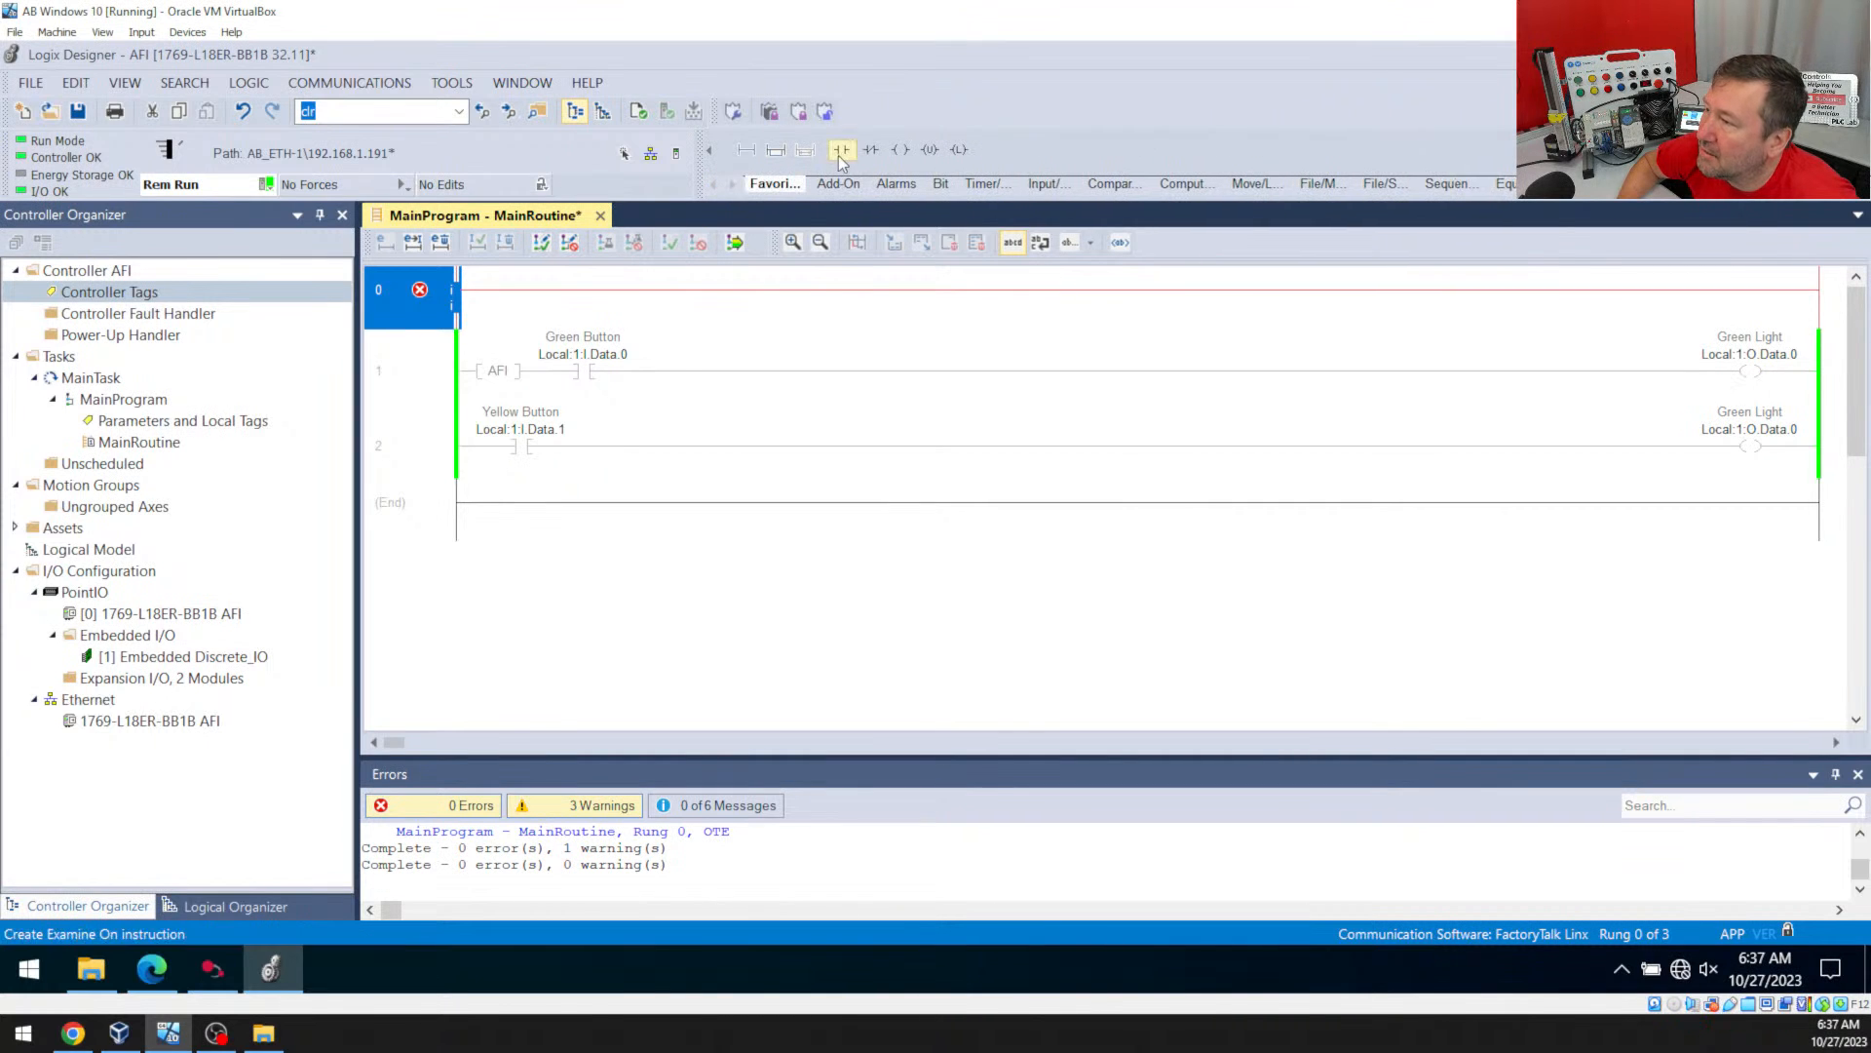
pyautogui.click(841, 149)
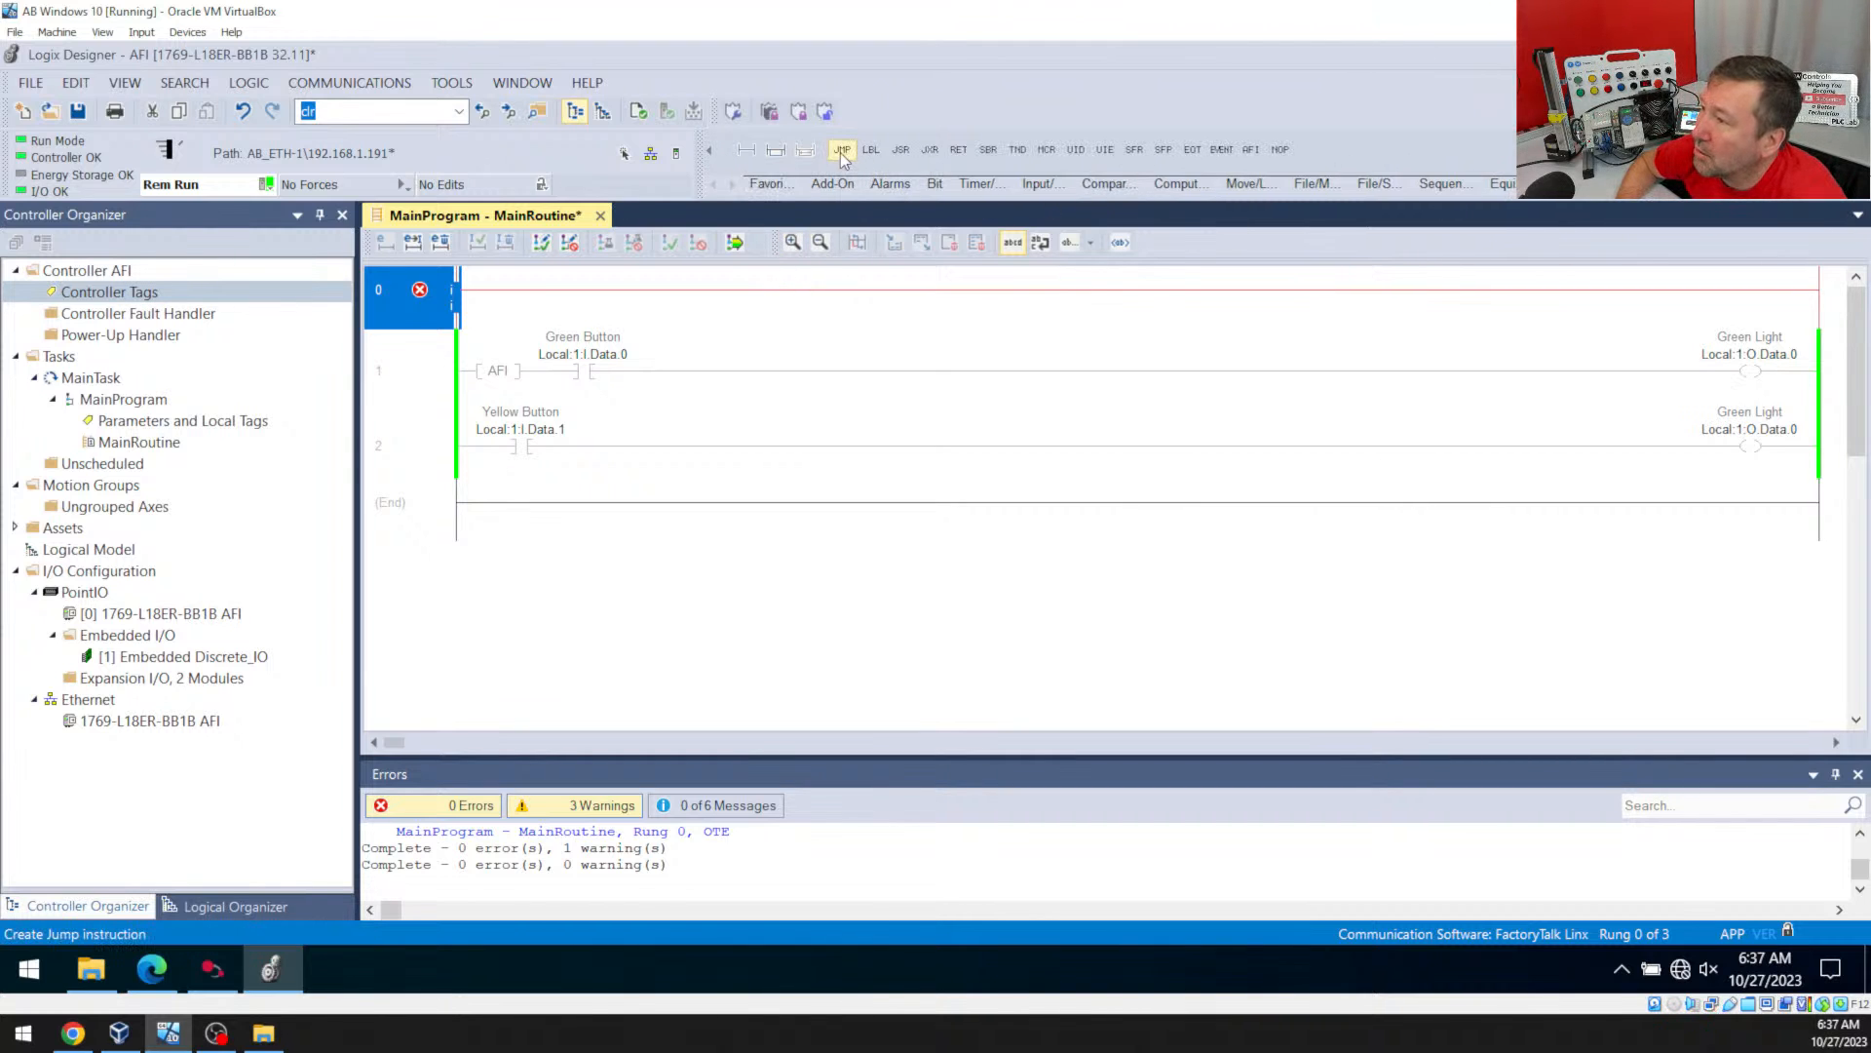
# Place a JMP instruction targeting DisableOldCode on the new top rung
pyautogui.click(842, 149)
pyautogui.write('DisableOldCode')
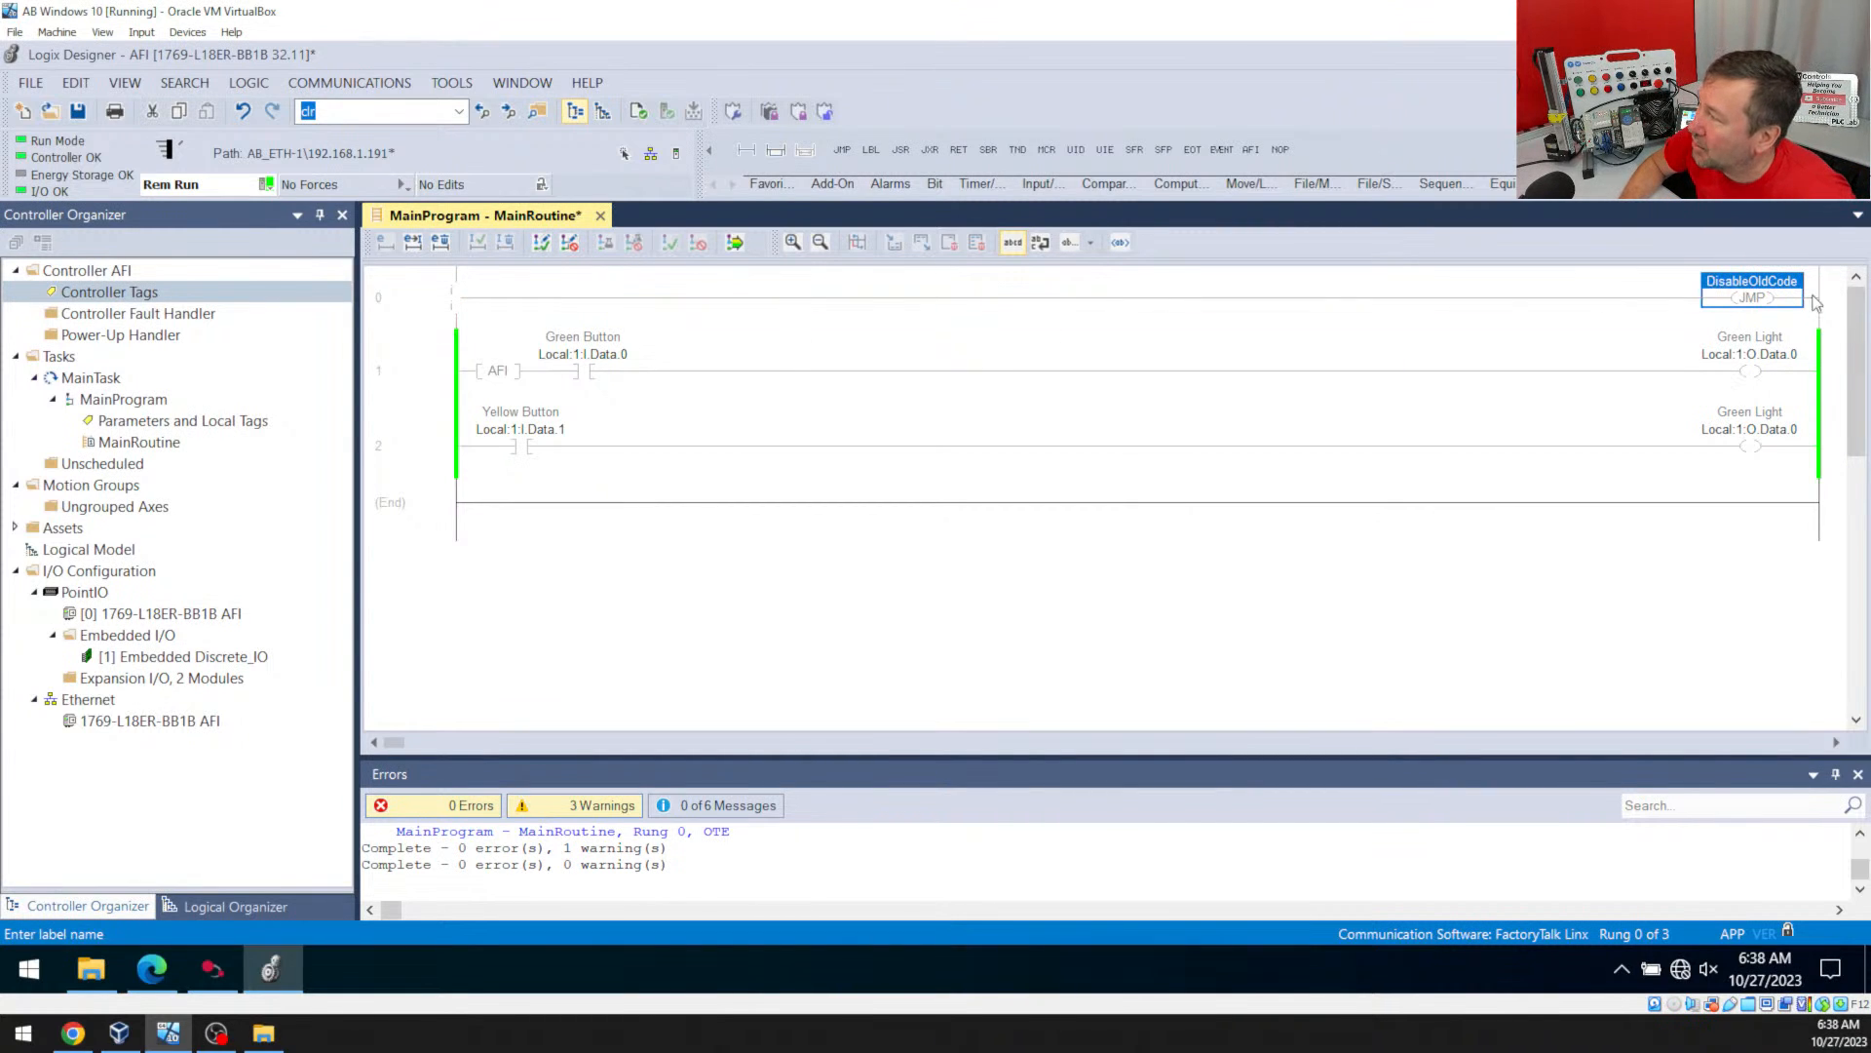
pyautogui.moveTo(1772, 297)
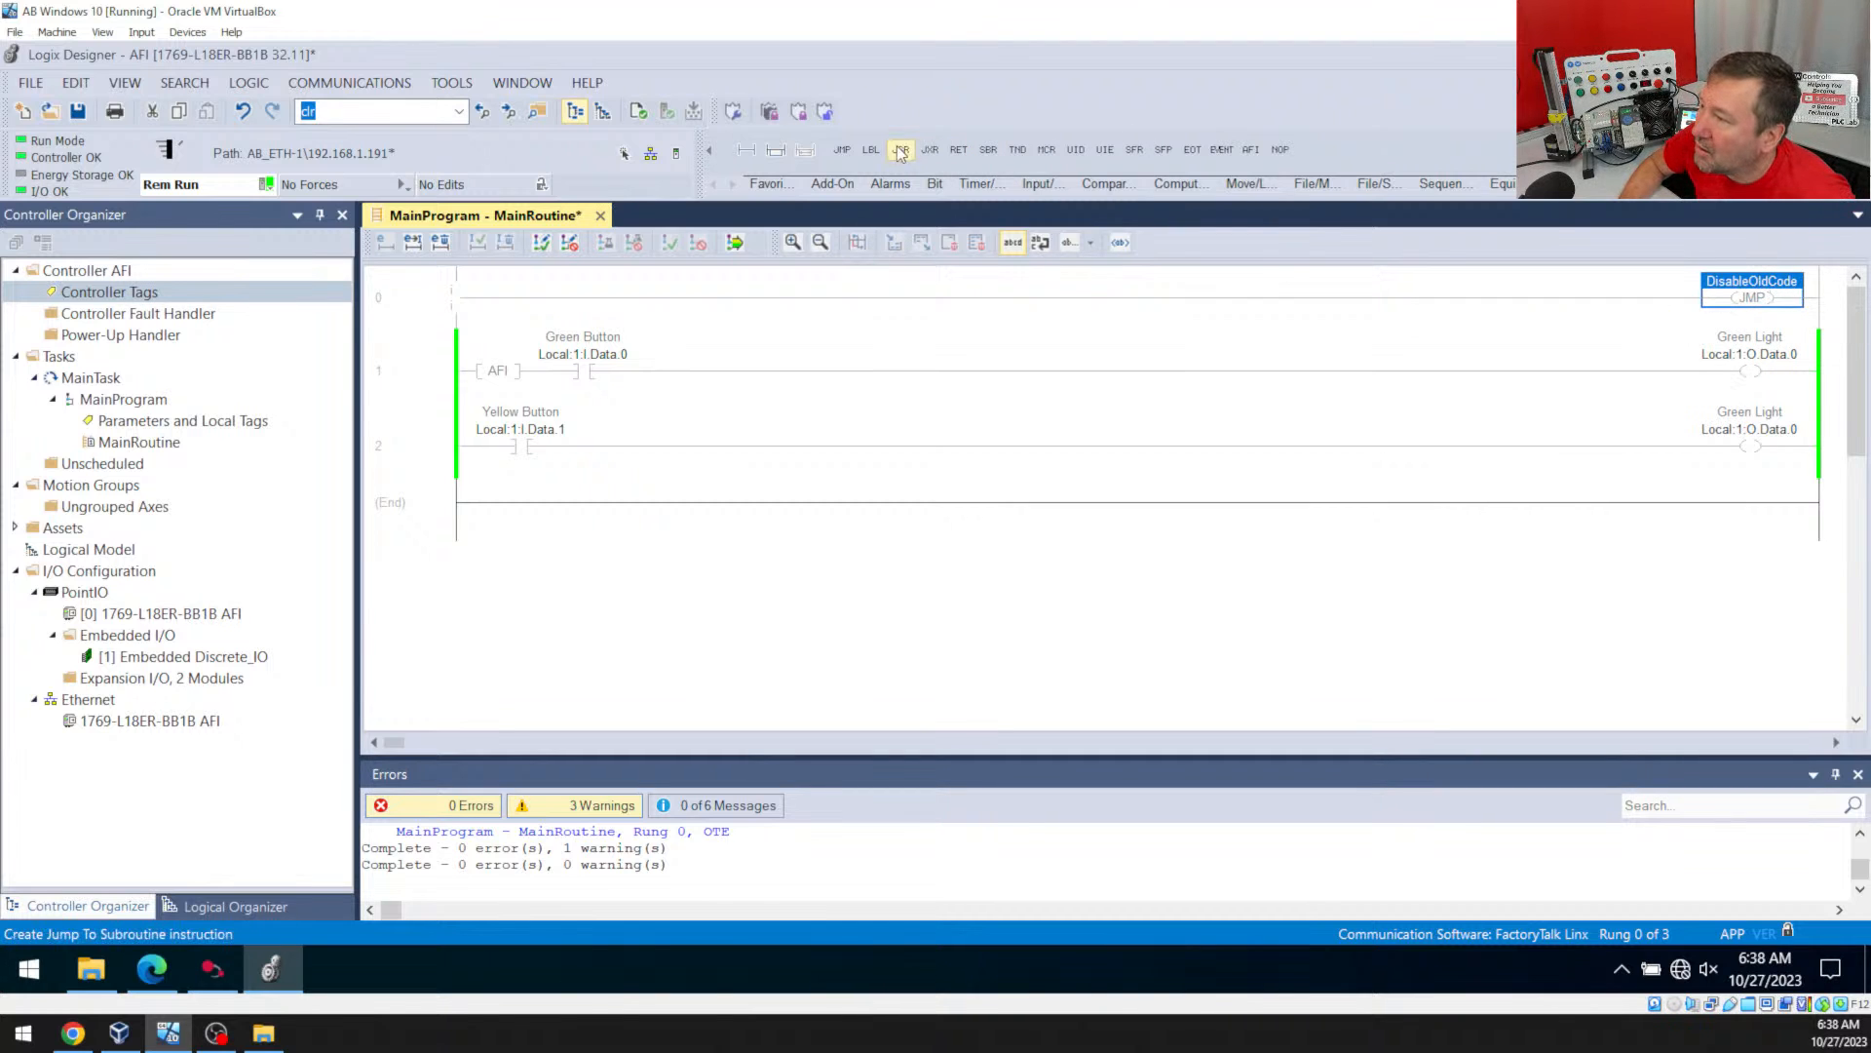
pyautogui.click(870, 149)
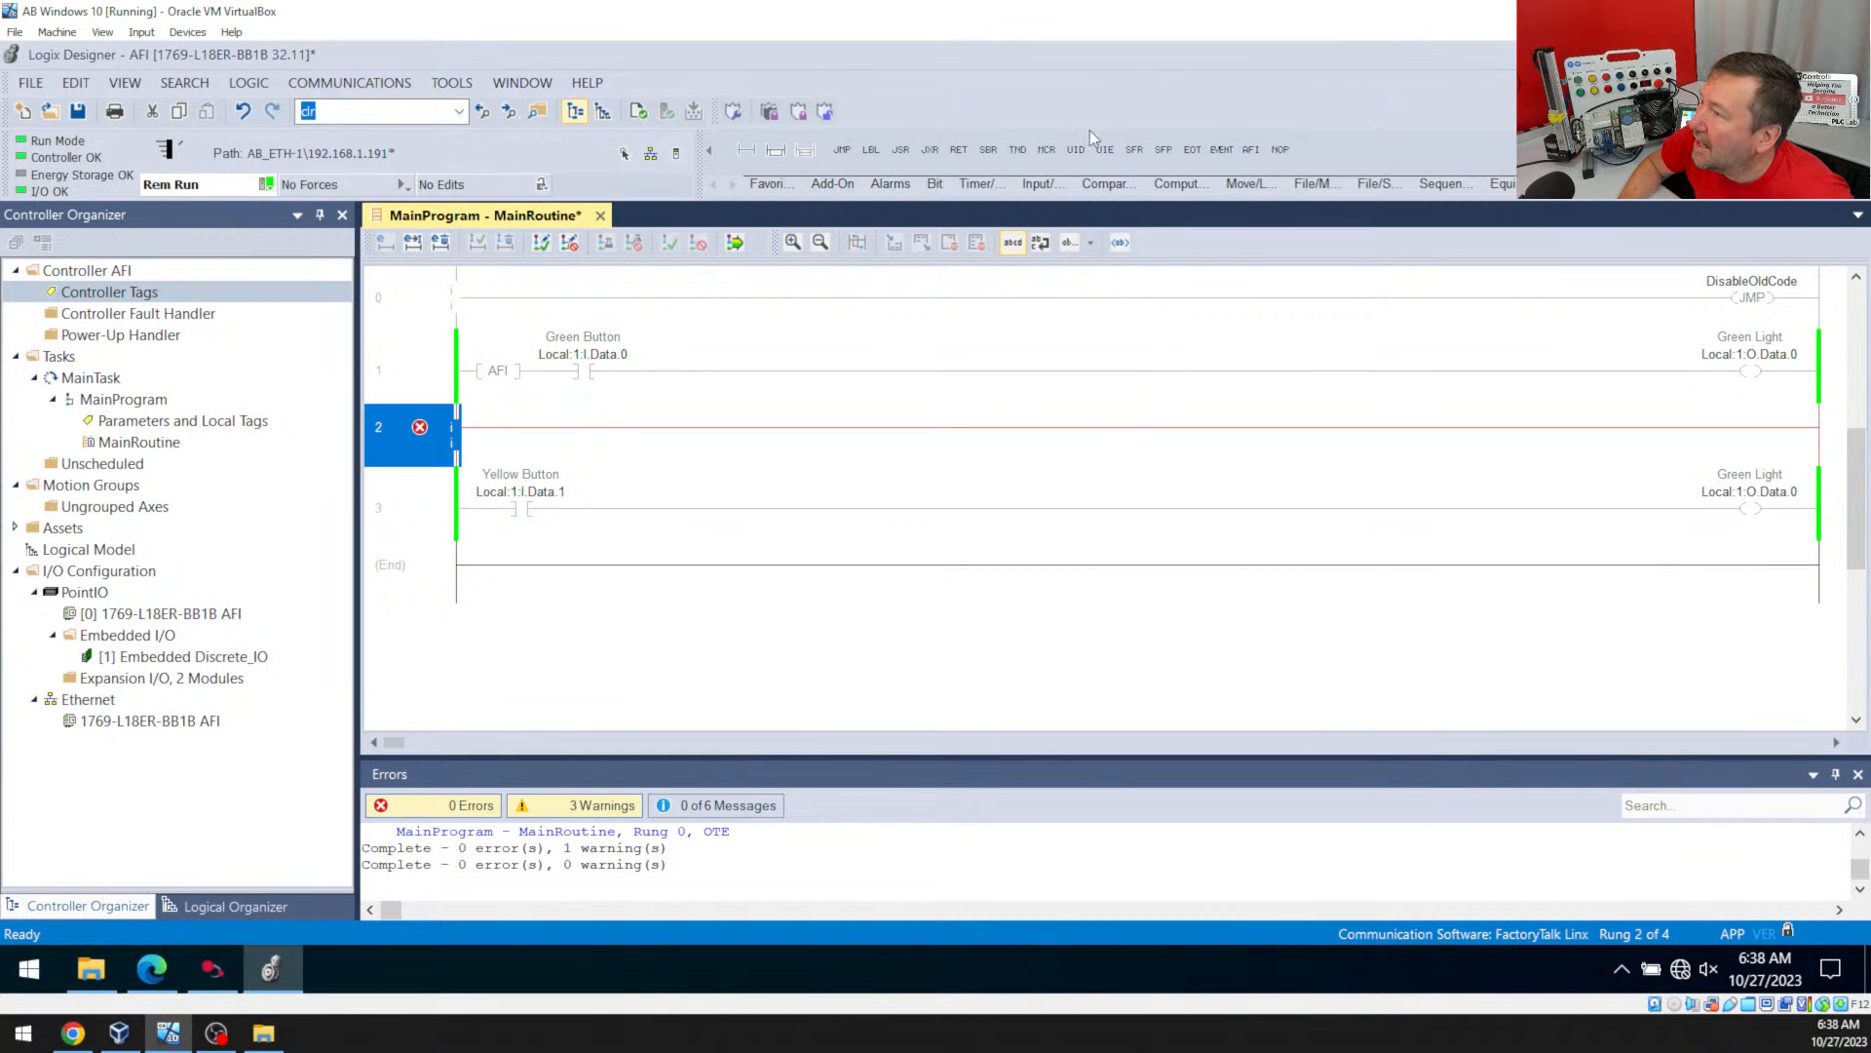
# Place an LBL instruction named DisableOldCode at the start of the empty rung
pyautogui.click(871, 149)
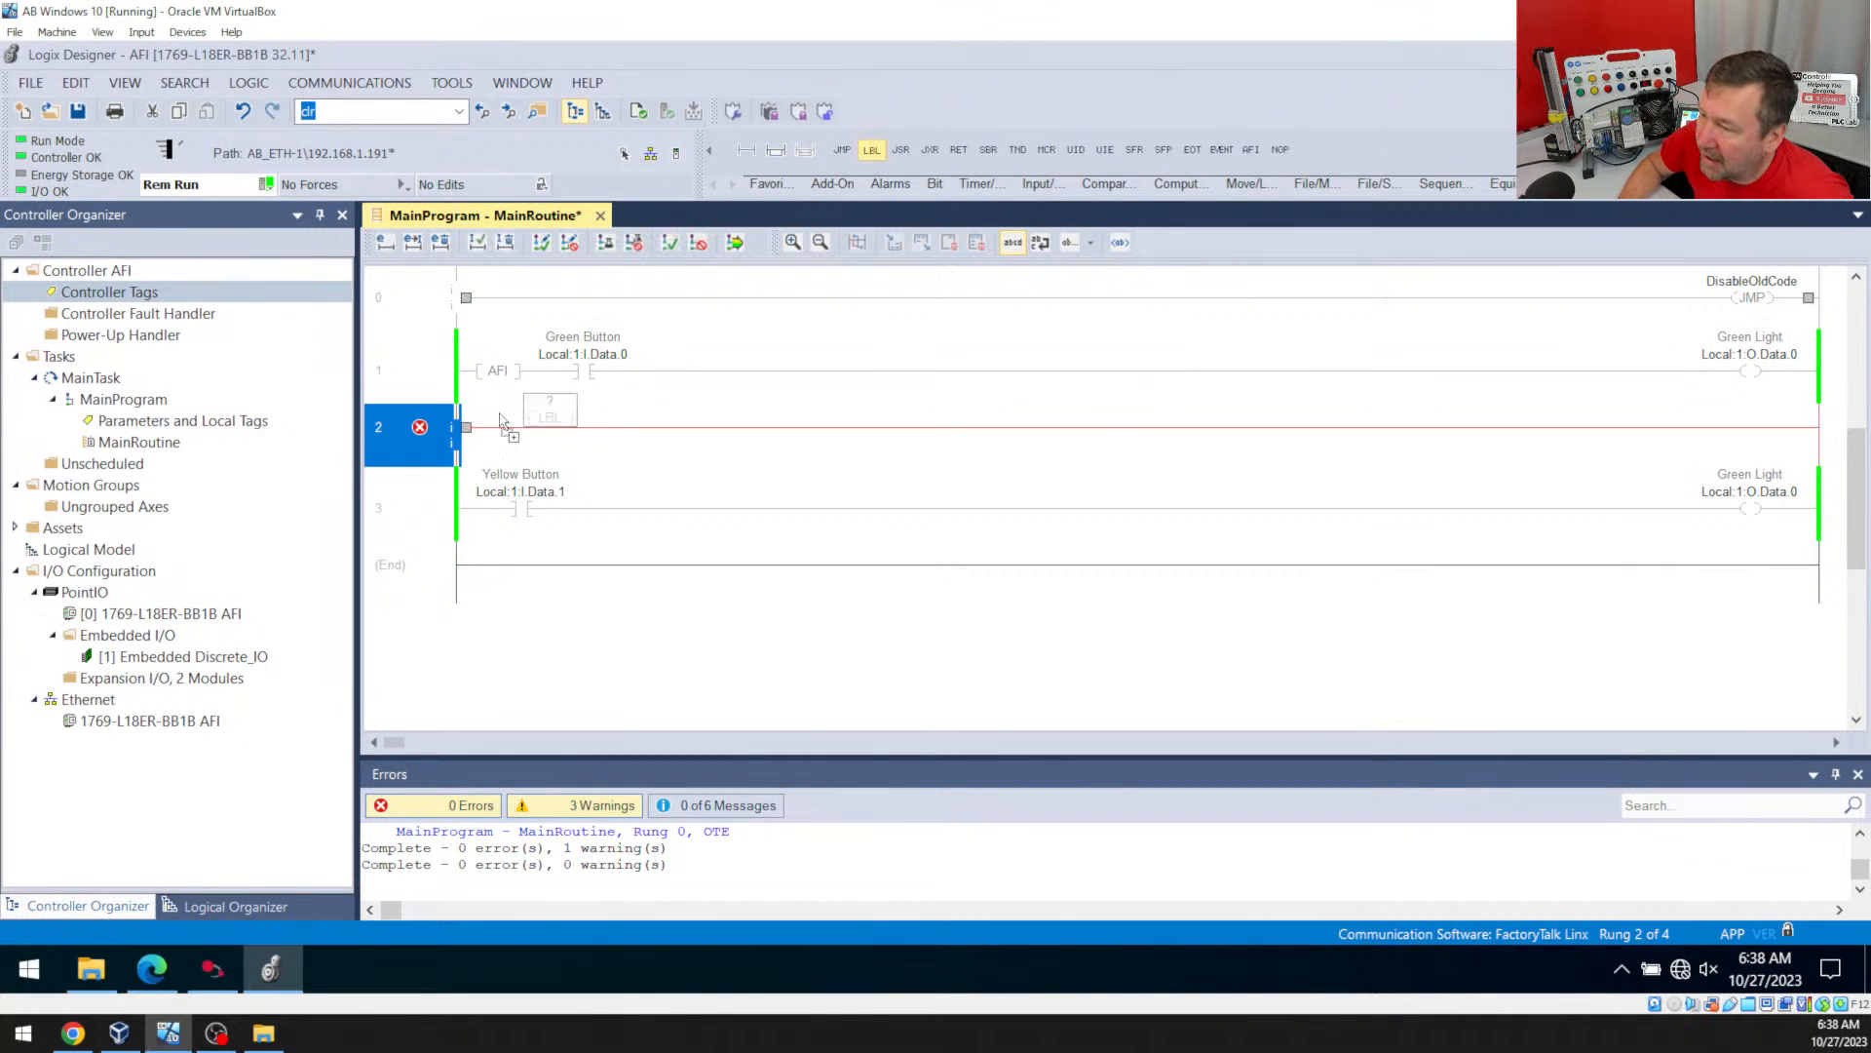
pyautogui.click(498, 433)
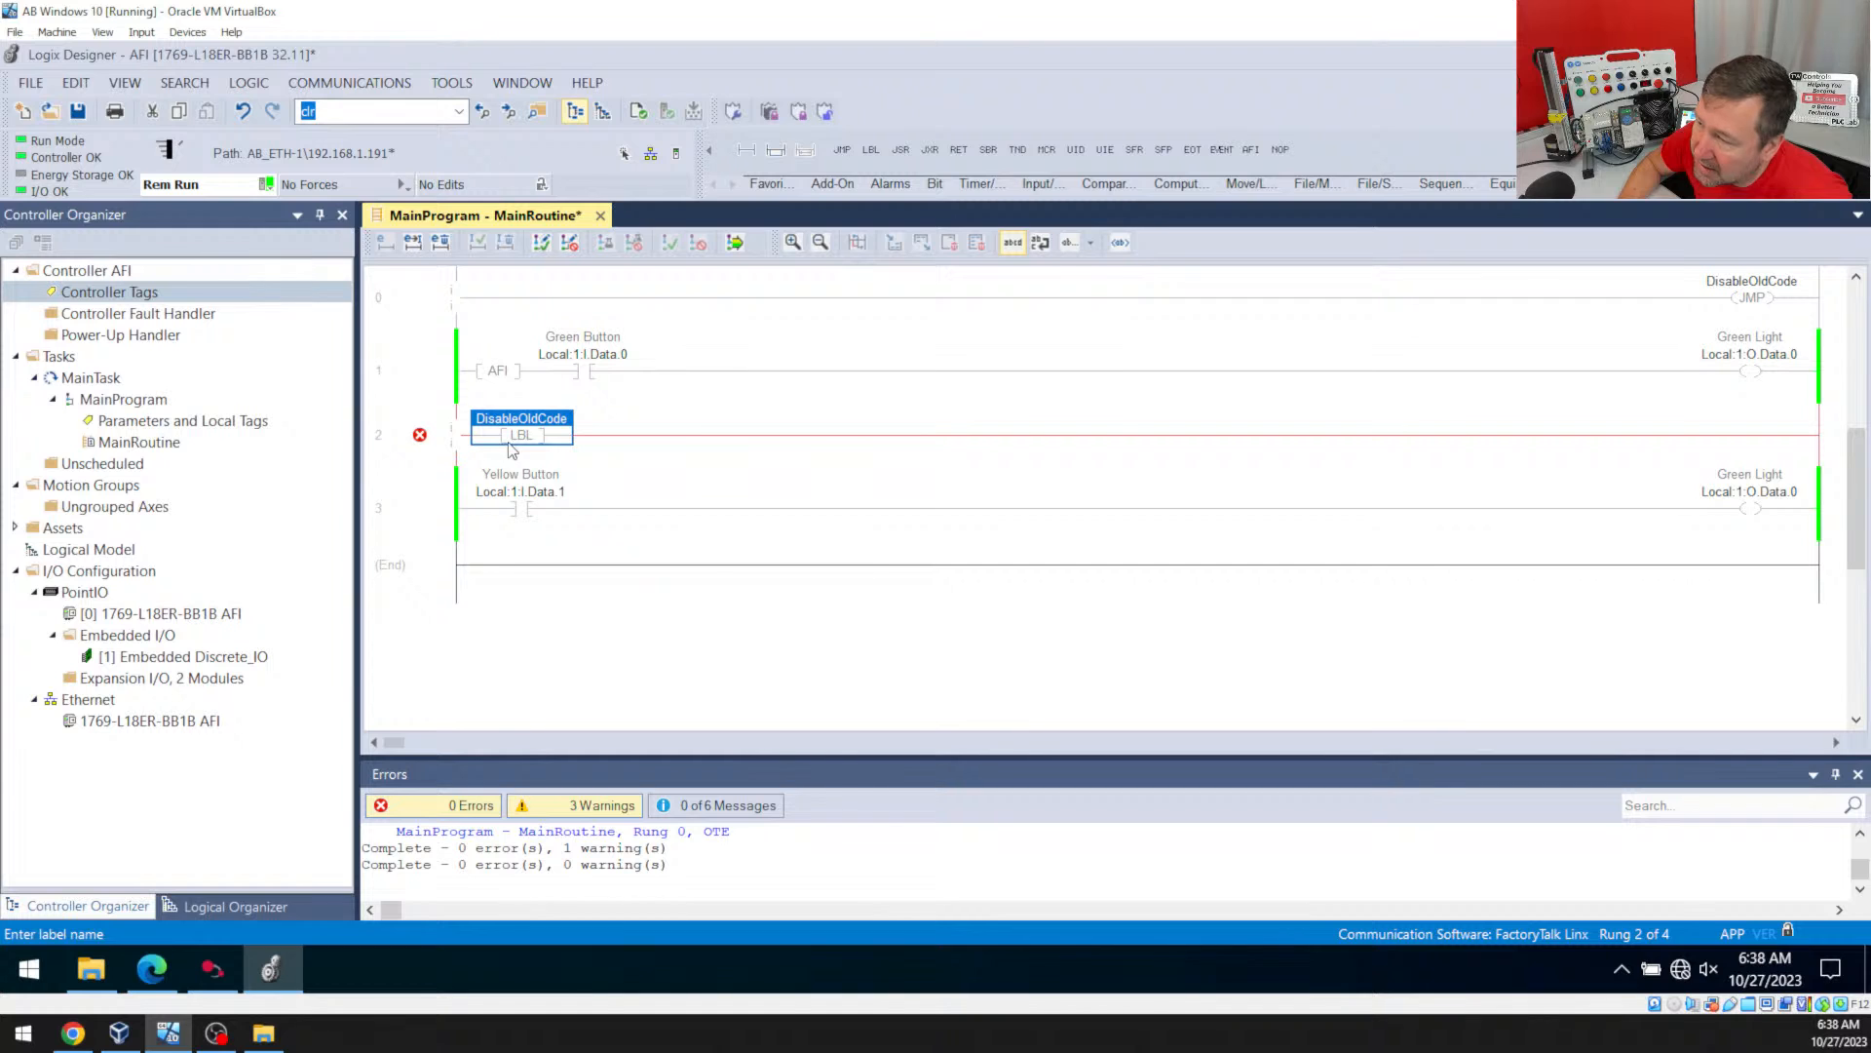
pyautogui.moveTo(1747, 442)
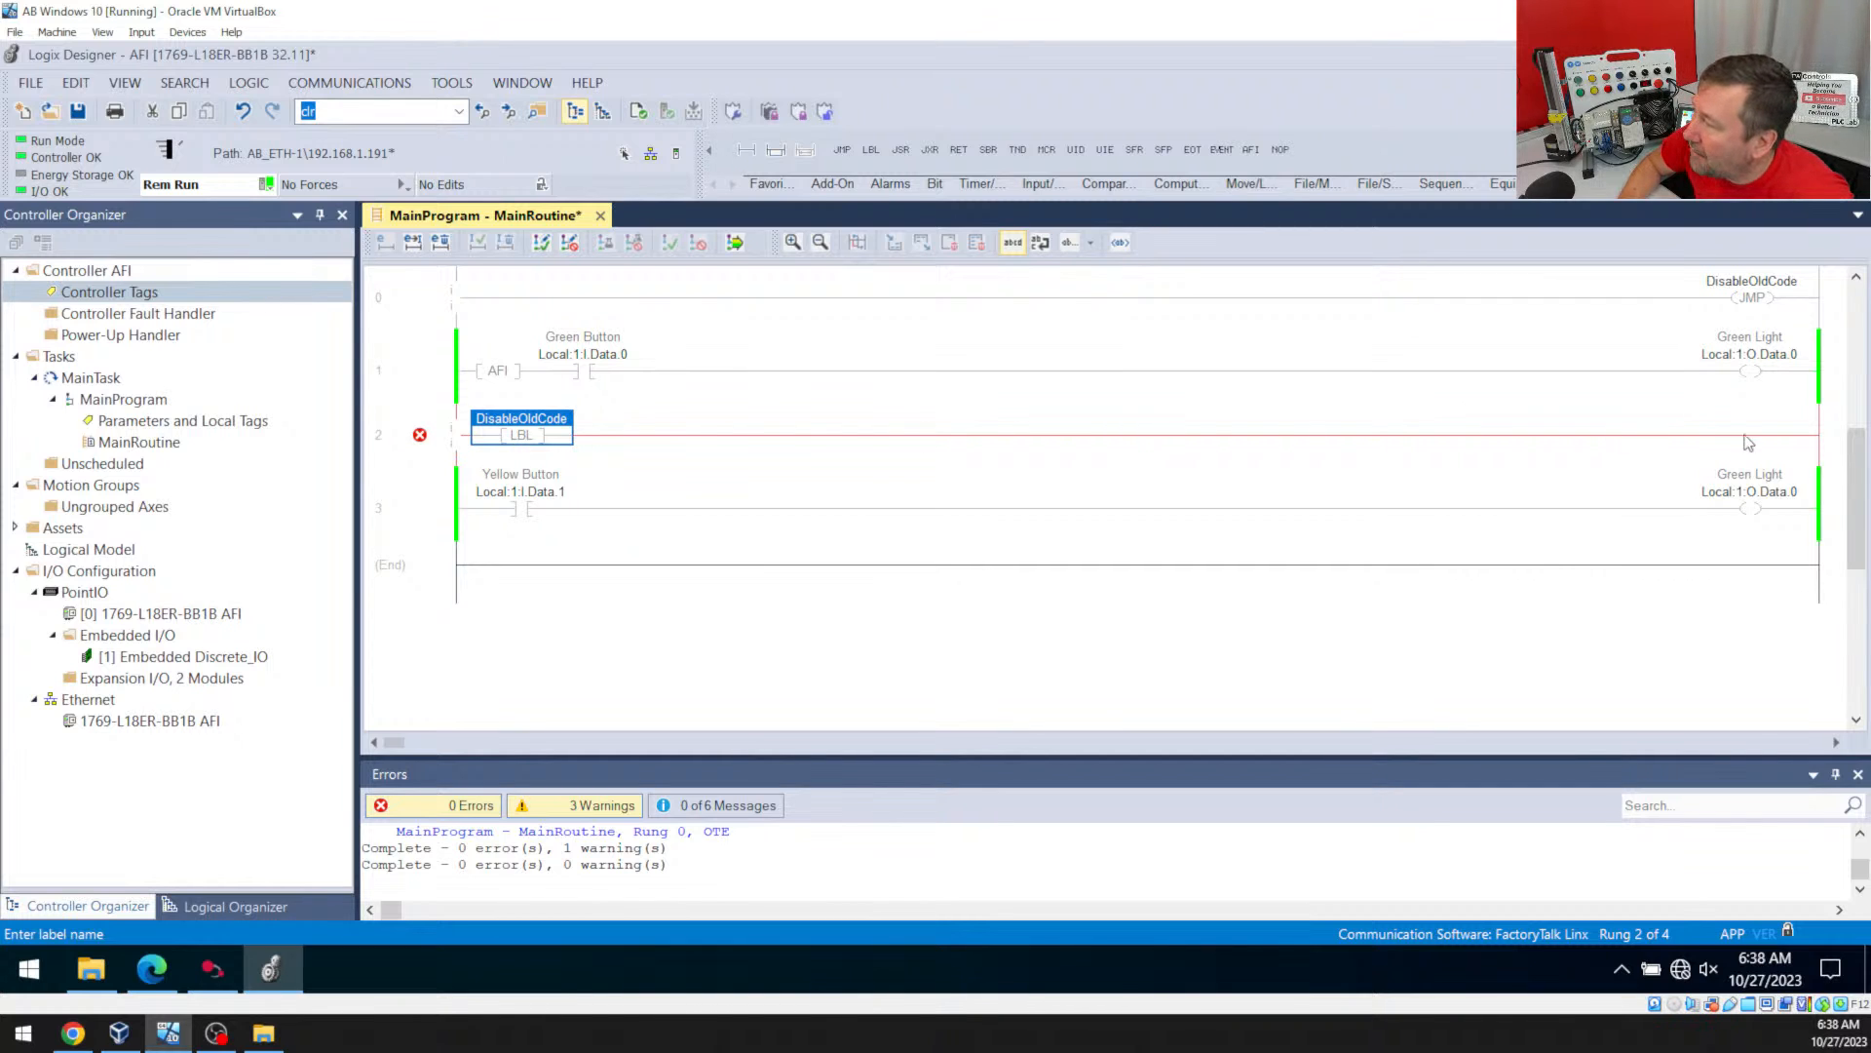
pyautogui.moveTo(1416, 436)
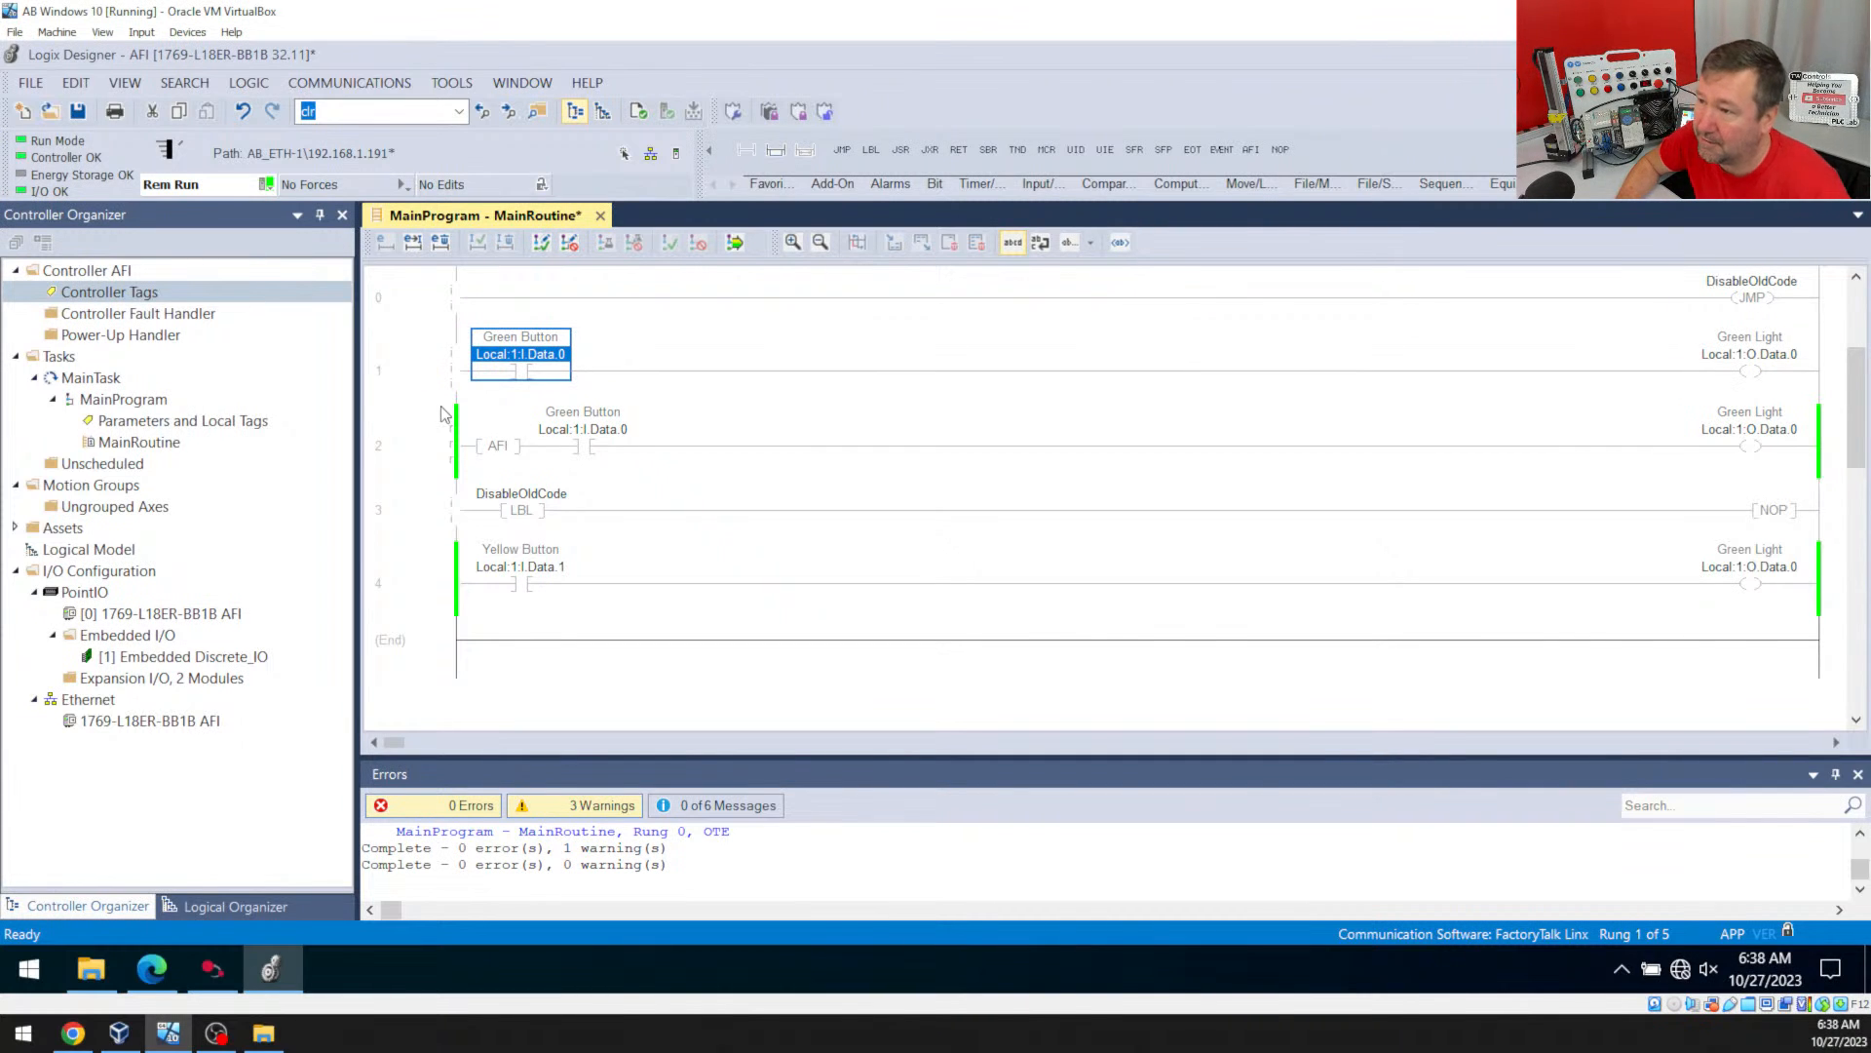
# Delete the AFI rung and confirm the JMP and LBL both use DisableOldCode
pyautogui.click(733, 242)
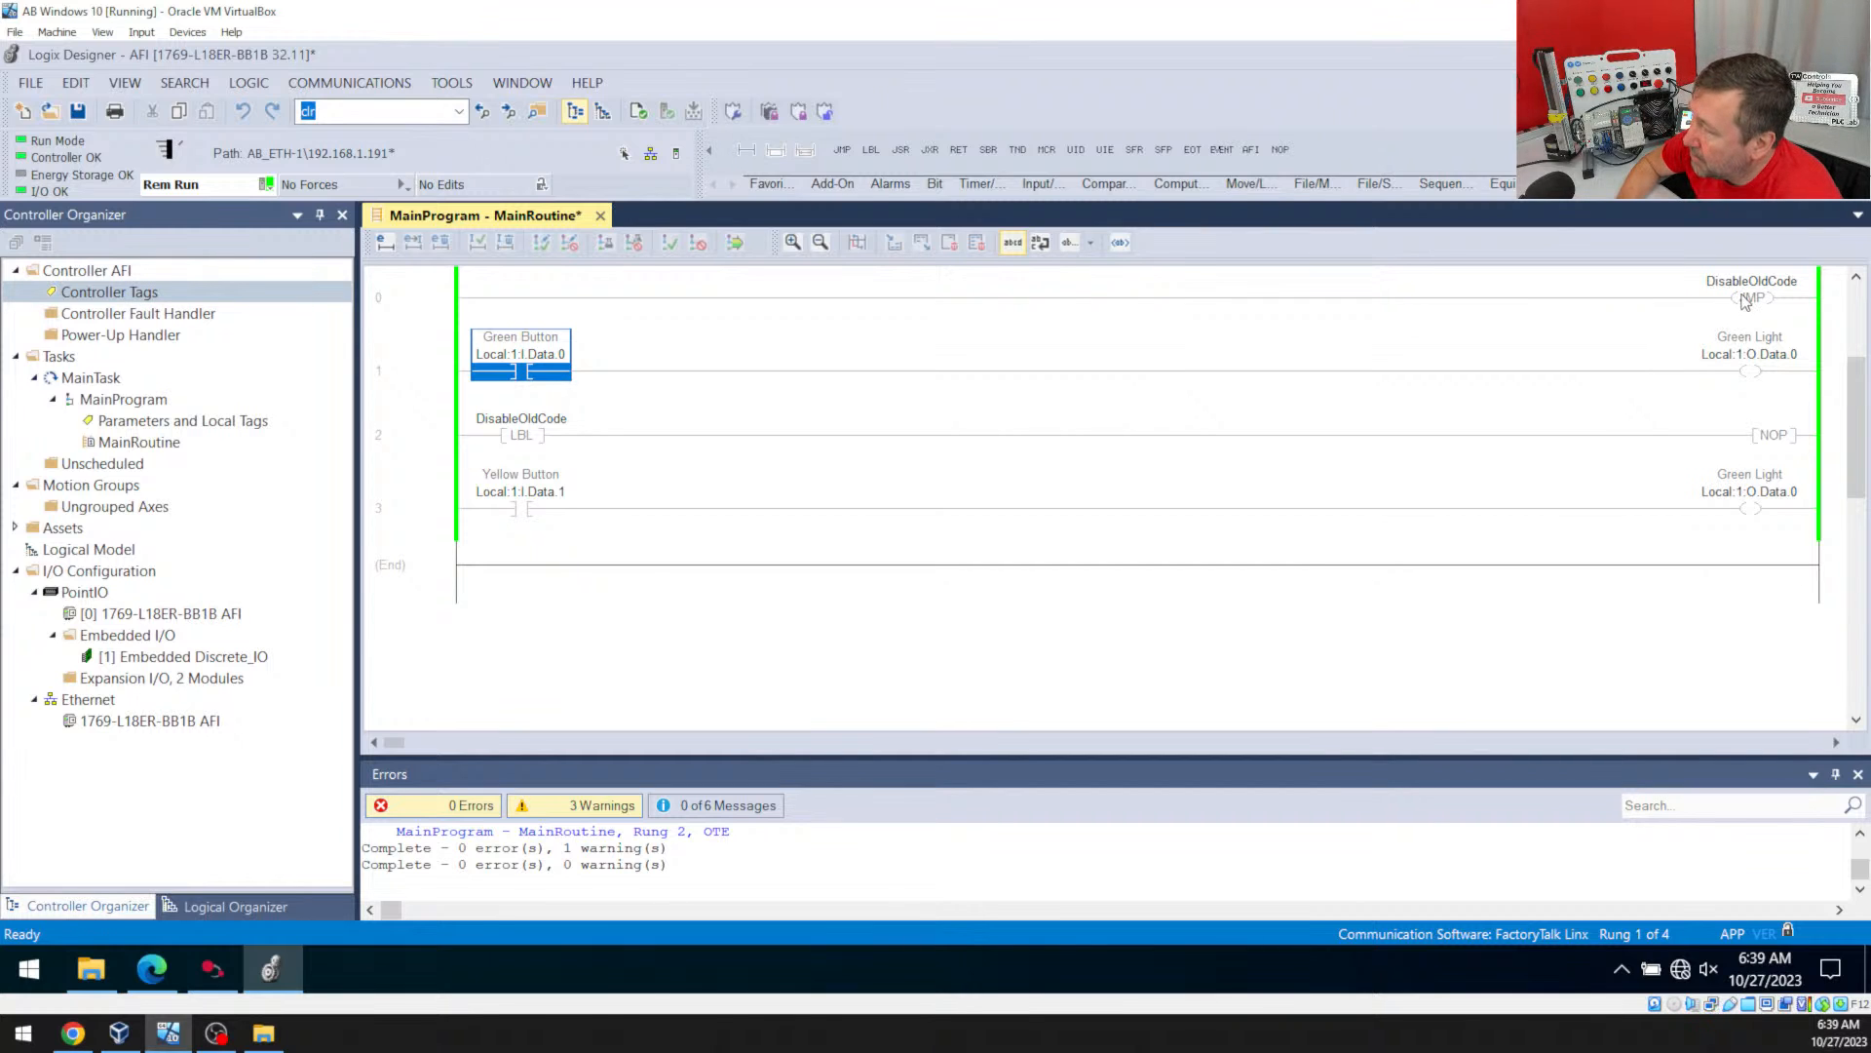
pyautogui.click(1755, 297)
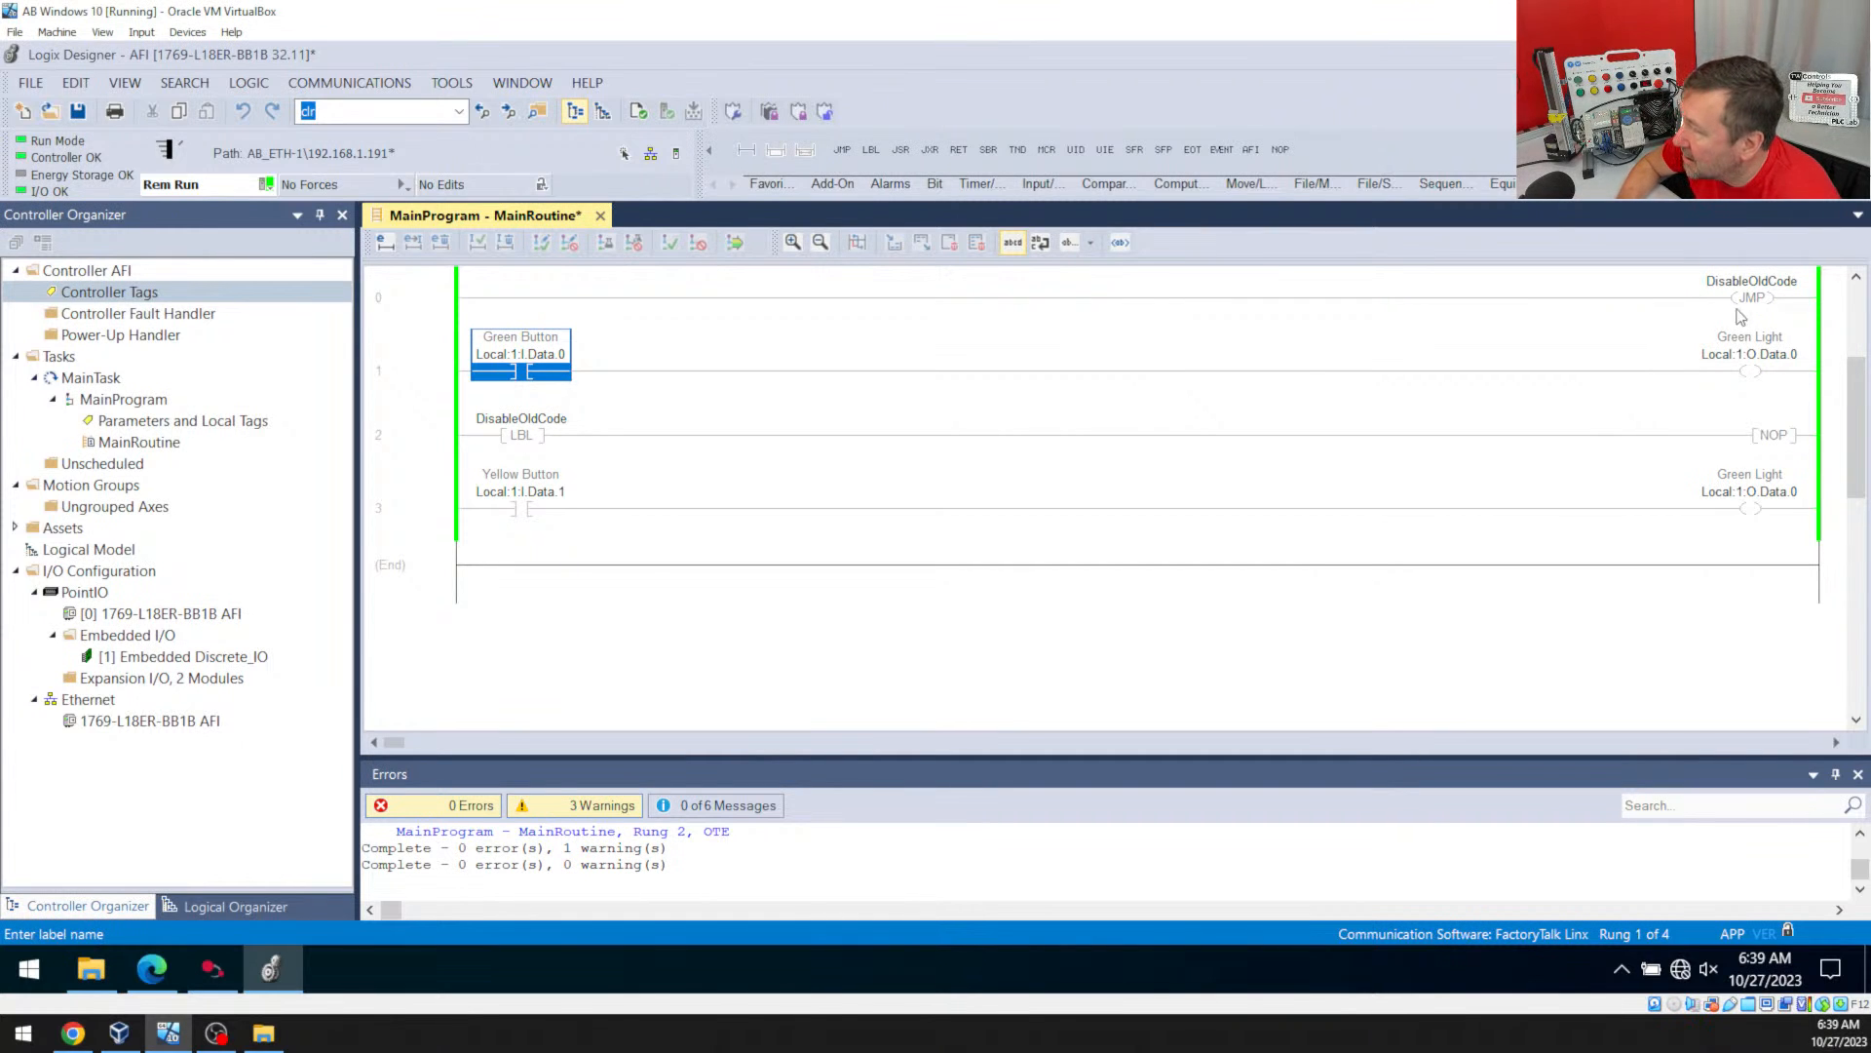
pyautogui.click(1750, 296)
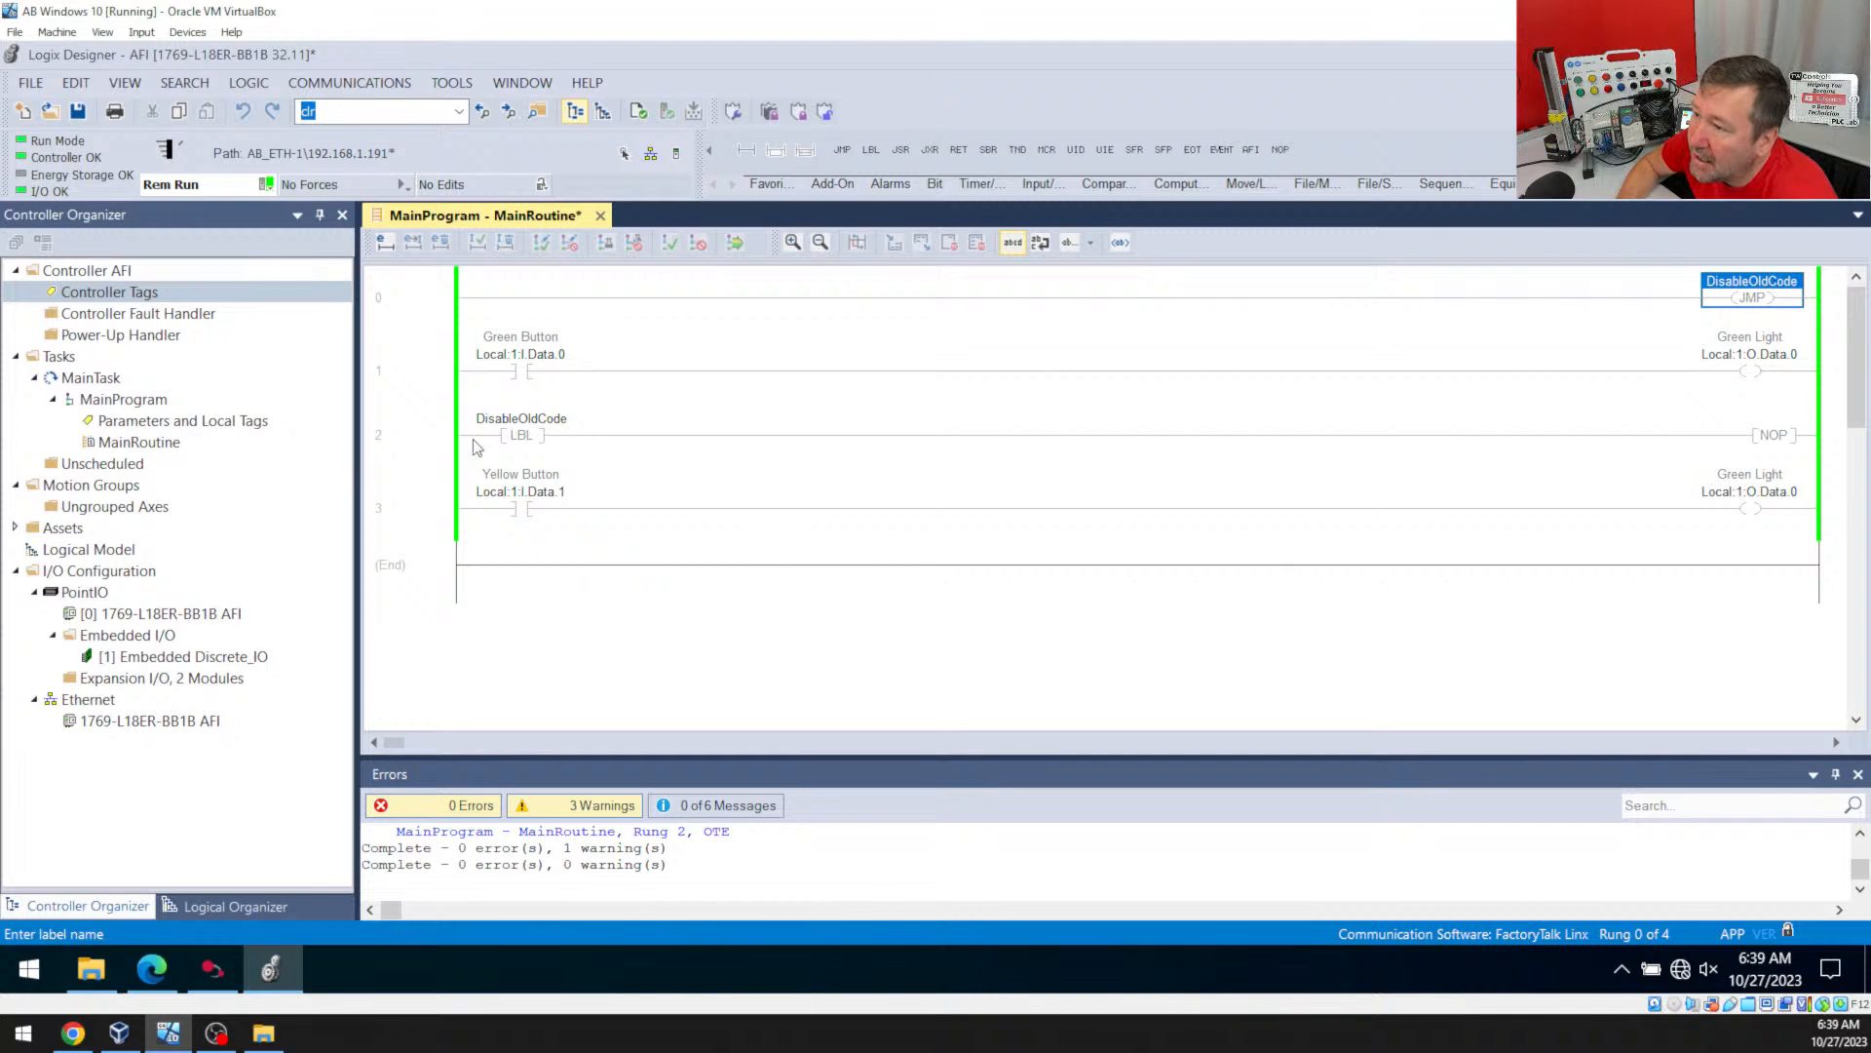
pyautogui.click(521, 426)
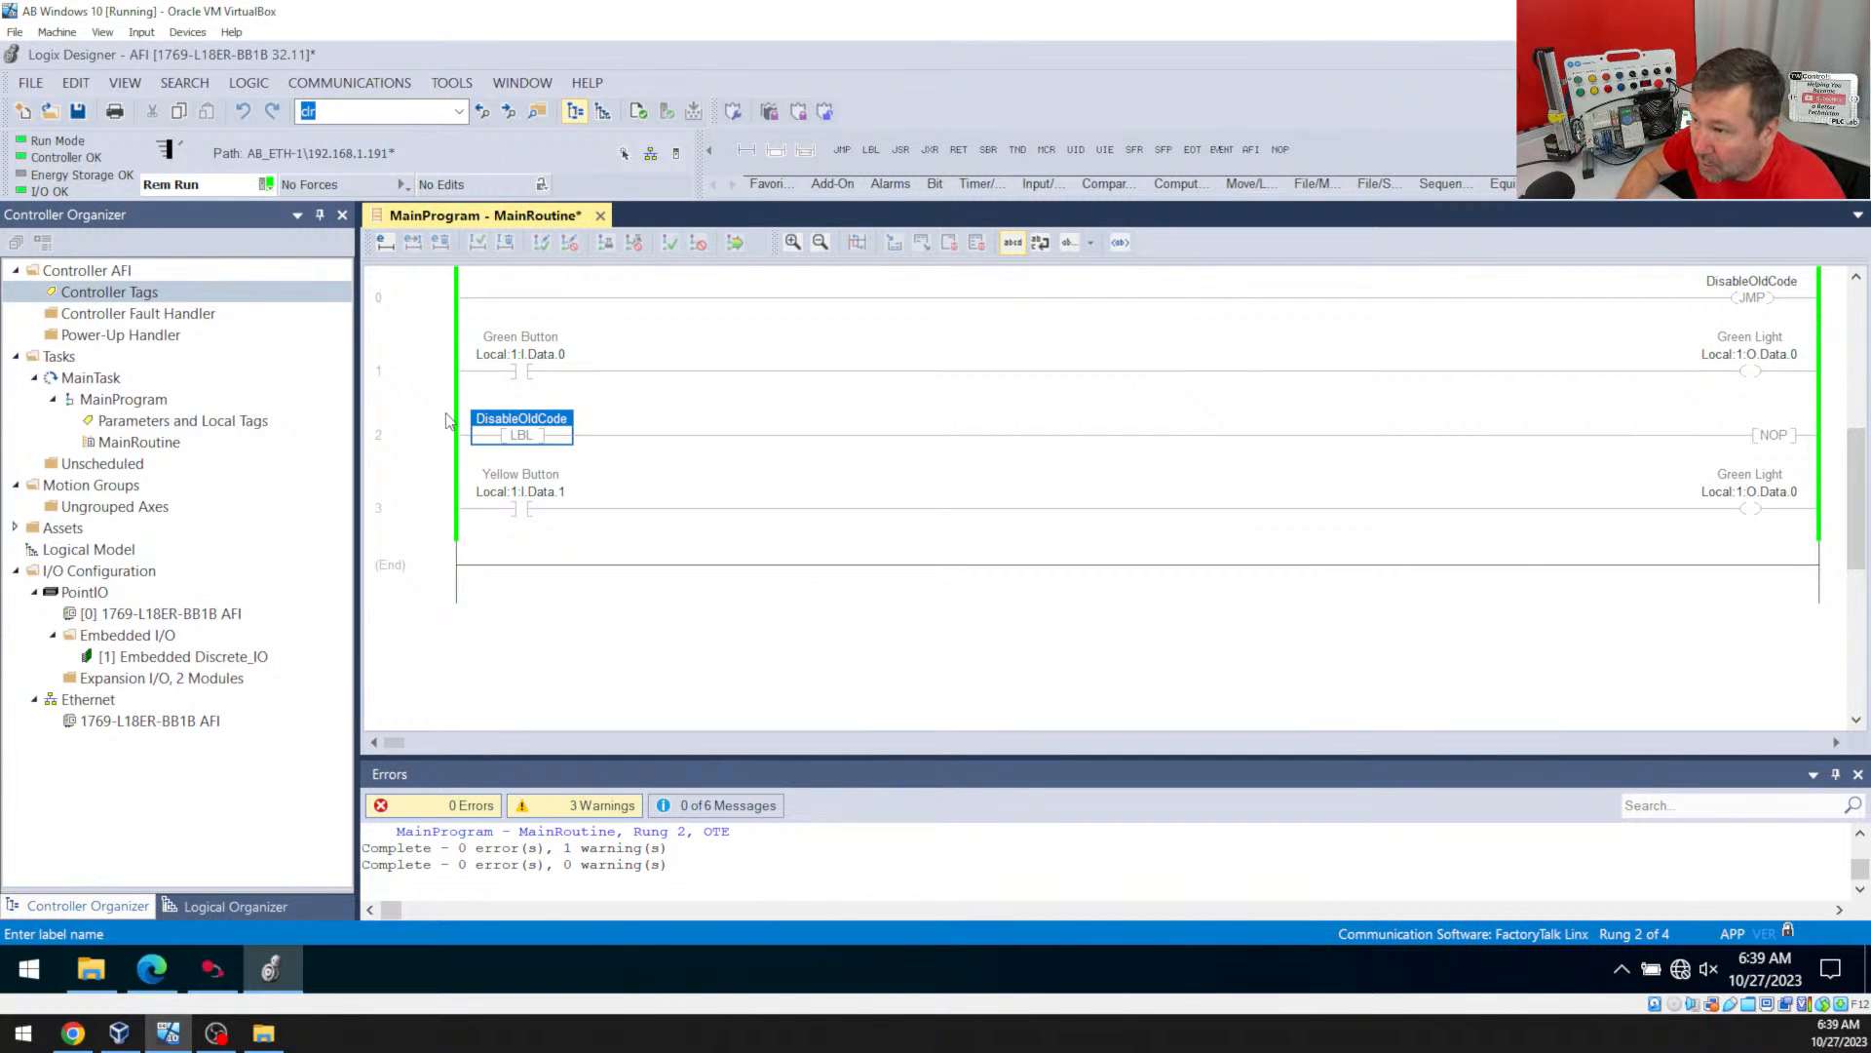
pyautogui.moveTo(1752, 355)
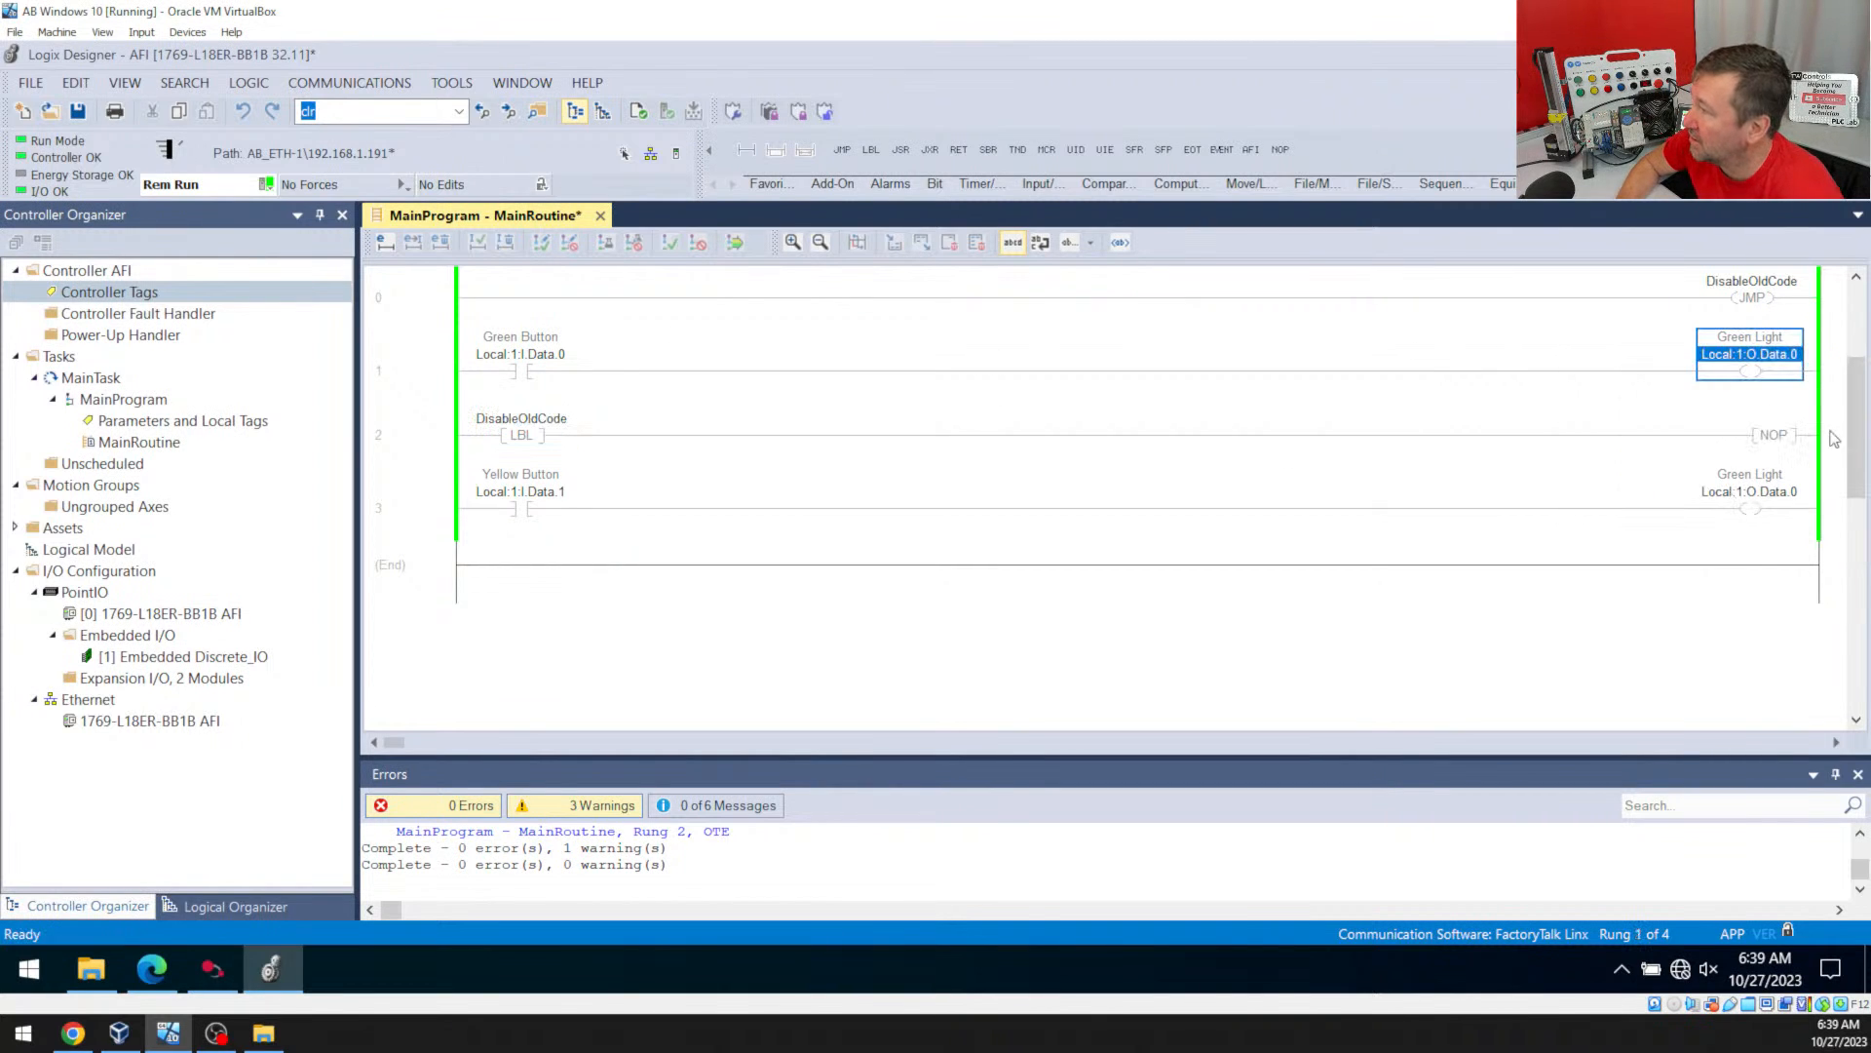
# Open the Instruction Help page for the NOP instruction
pyautogui.click(1775, 434)
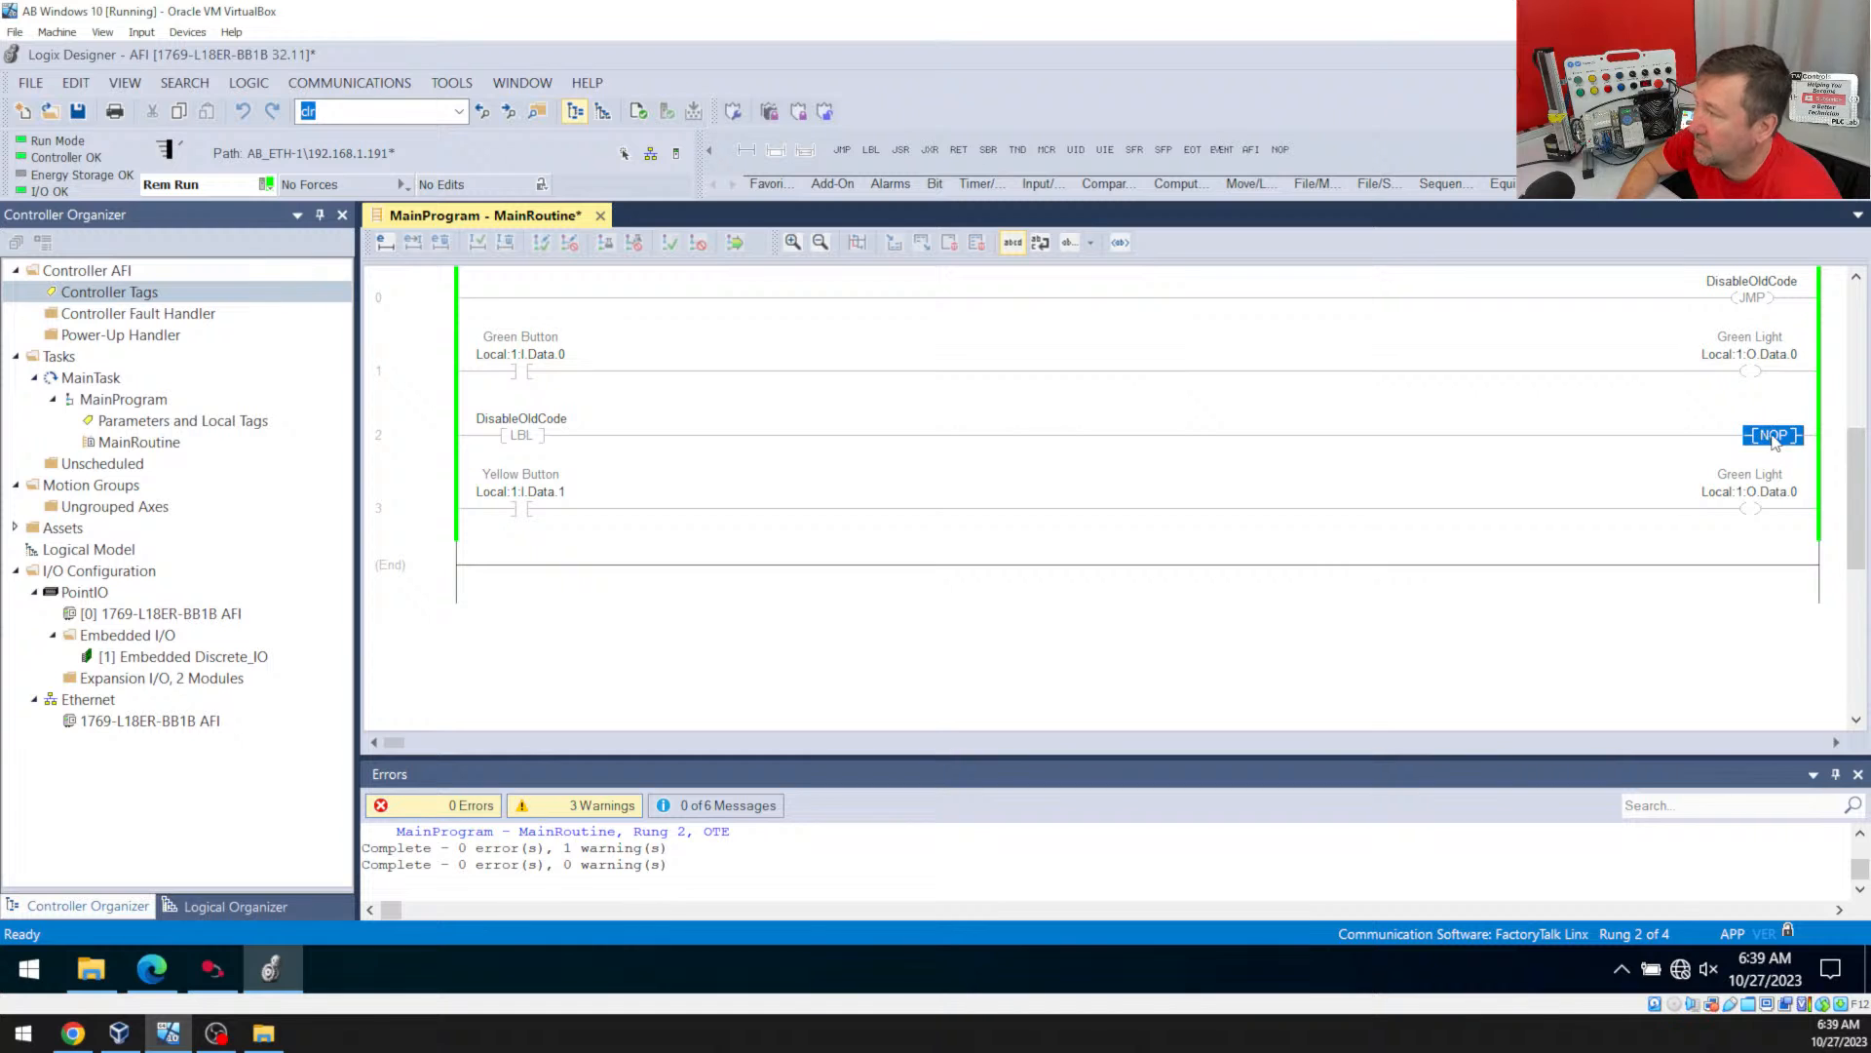
pyautogui.rightClick(1775, 434)
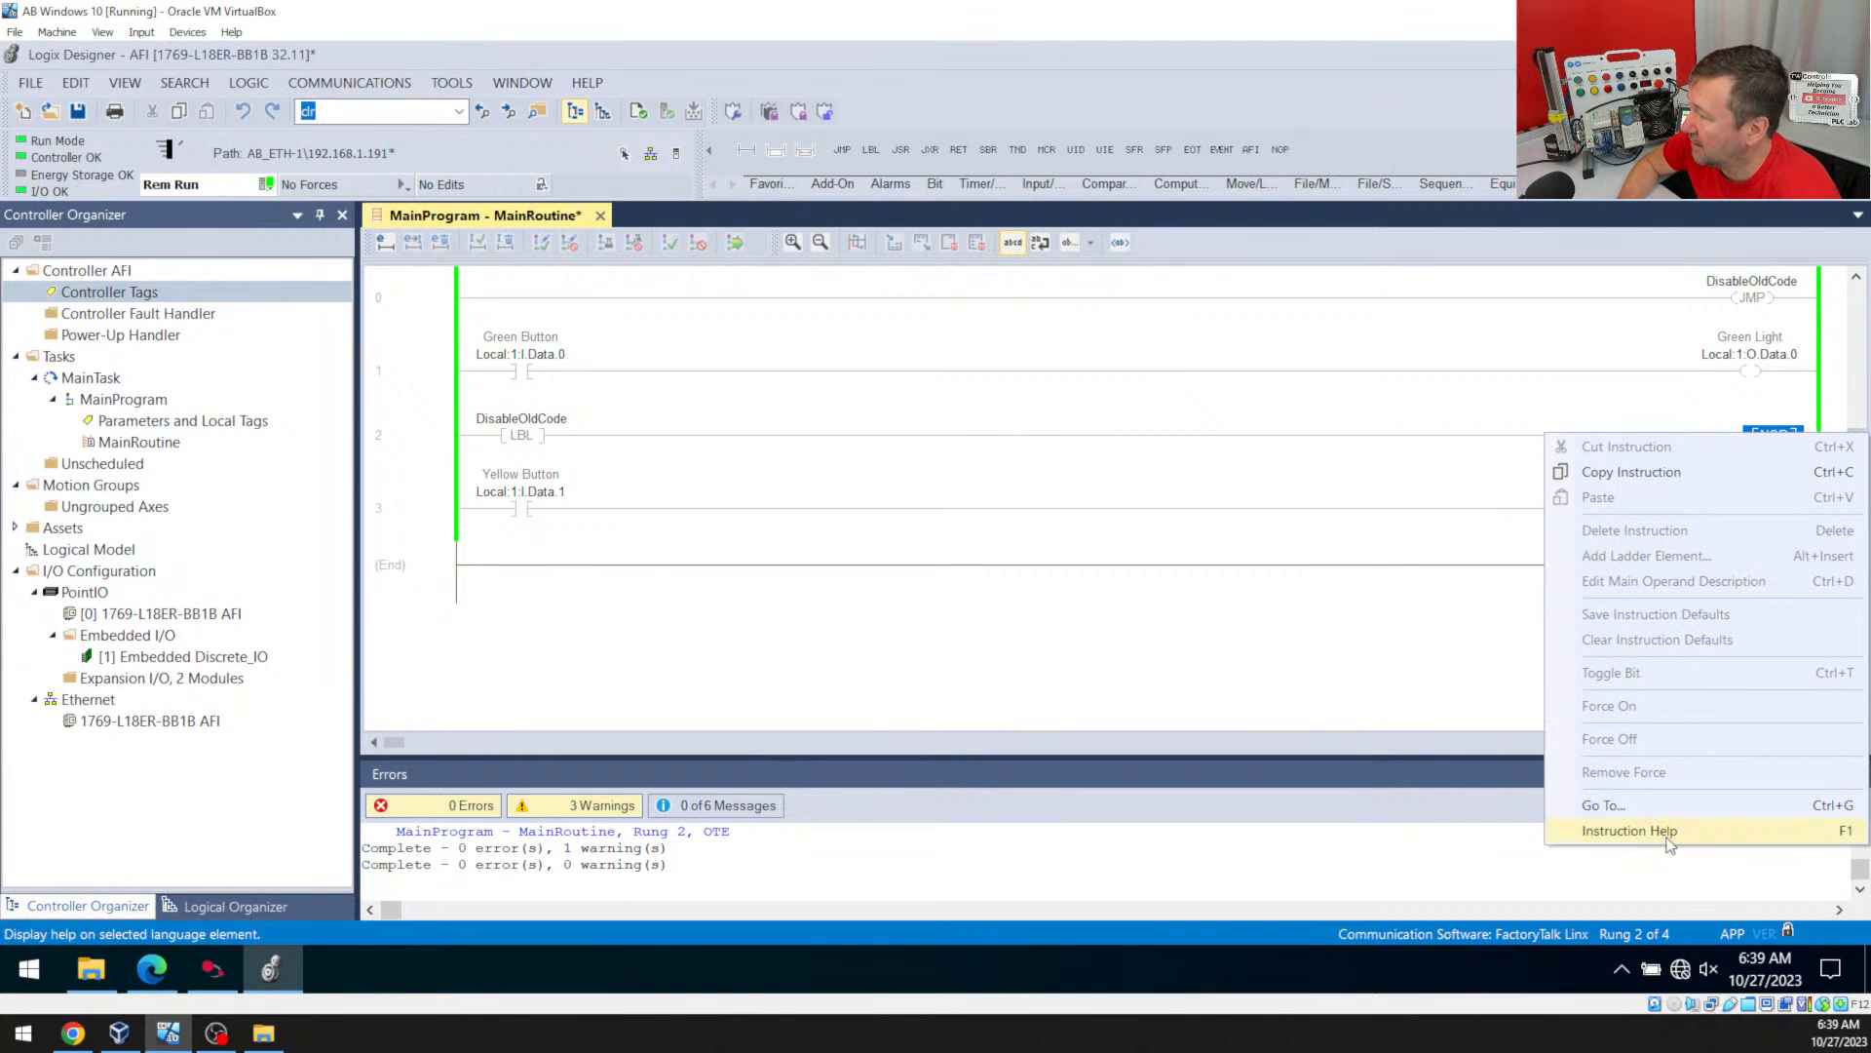
pyautogui.click(1630, 830)
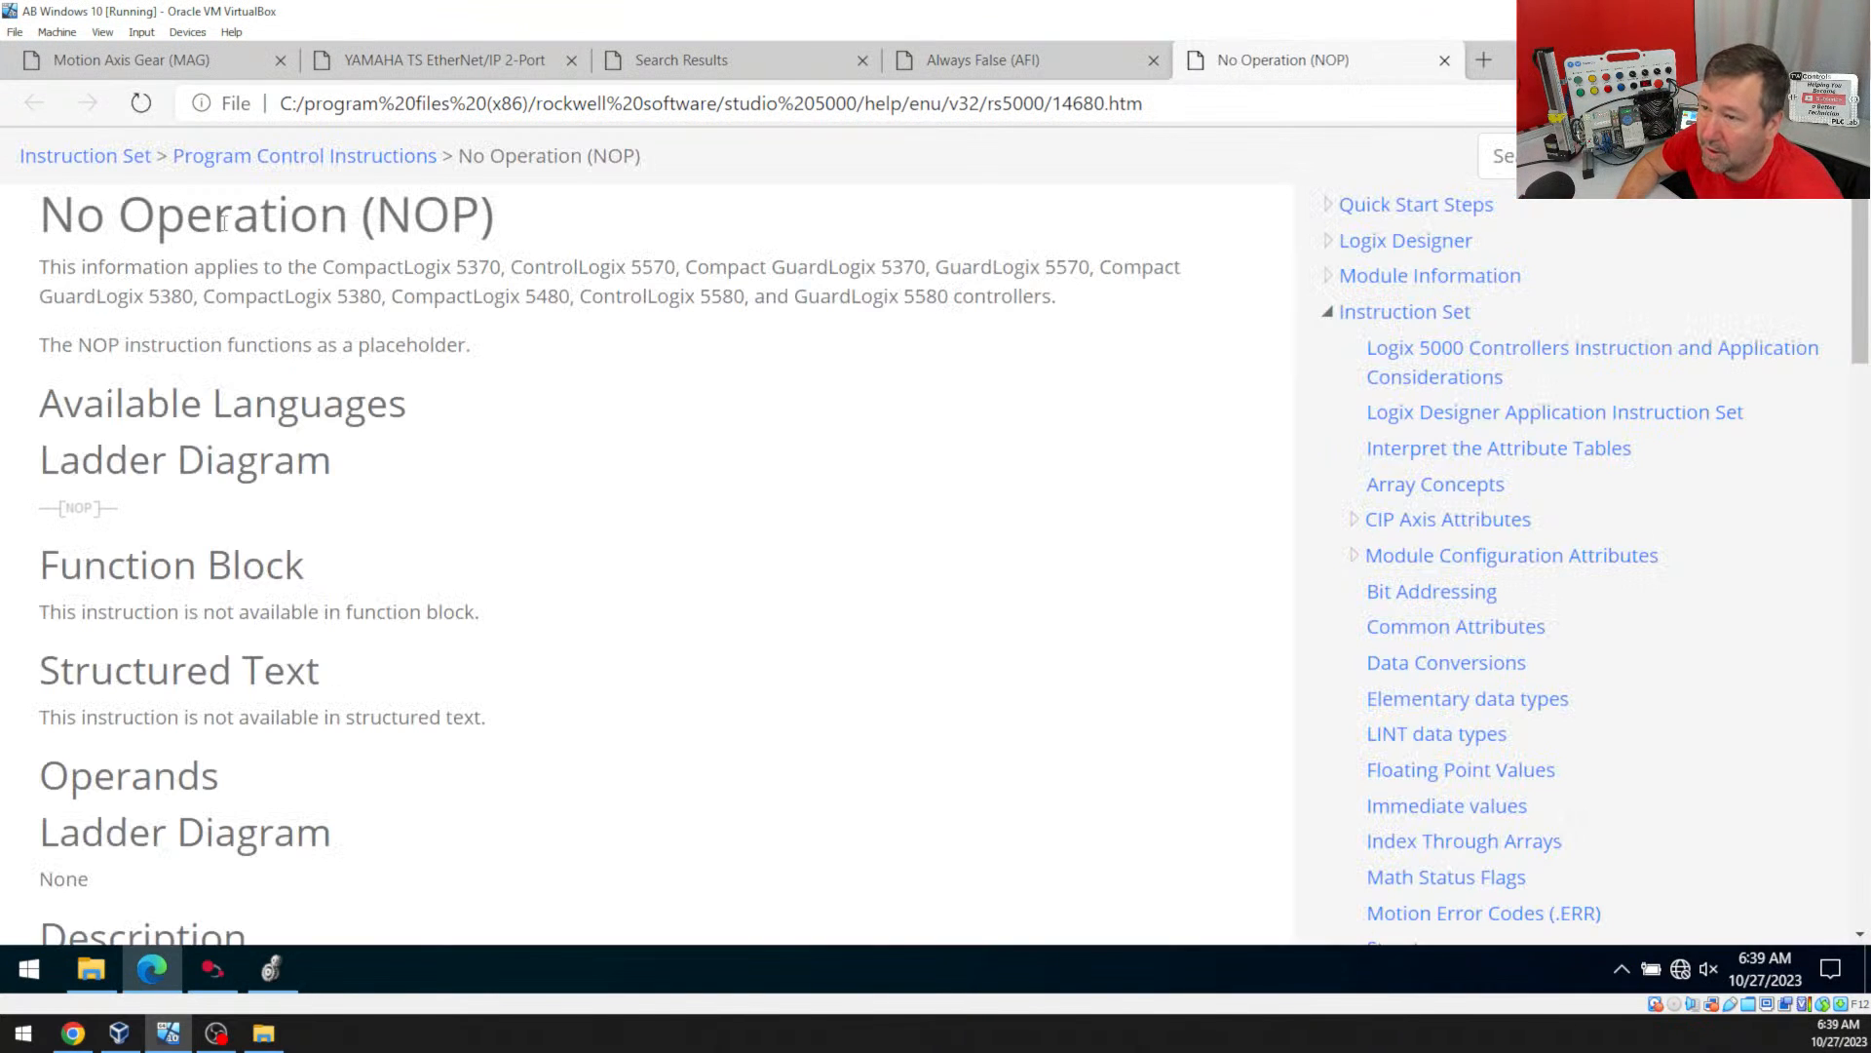